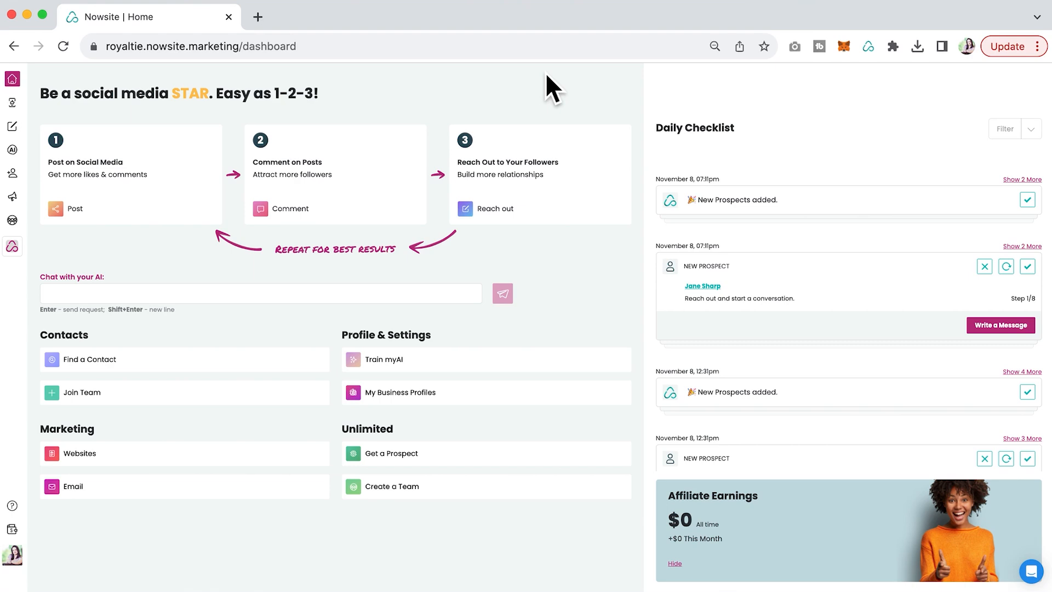
pyautogui.moveTo(400, 104)
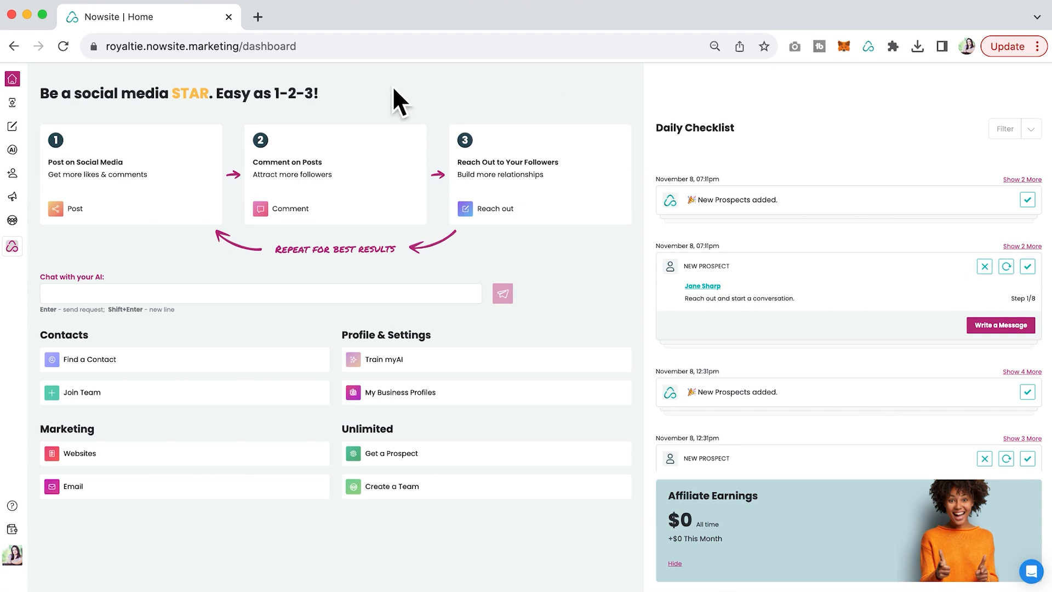
# Open the Business Profiles page from the AI section of the sidebar
pyautogui.click(12, 150)
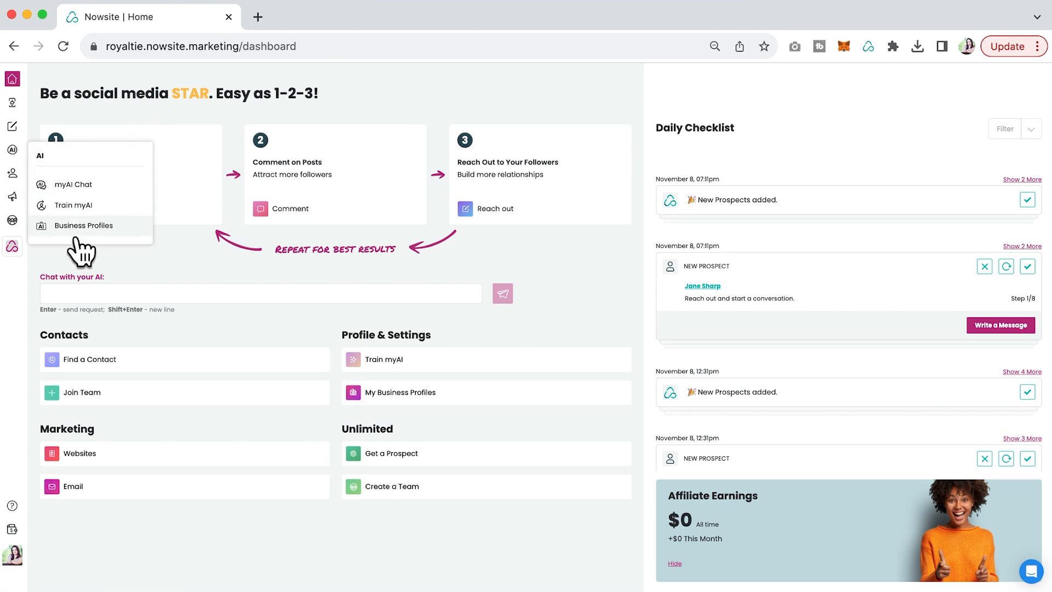
pyautogui.click(84, 225)
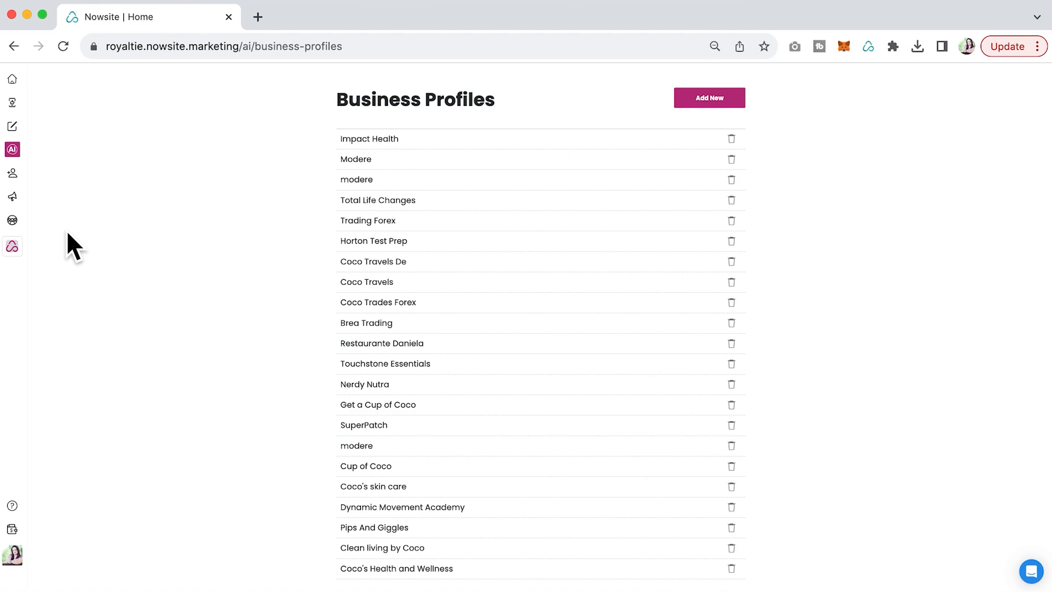
pyautogui.moveTo(249, 198)
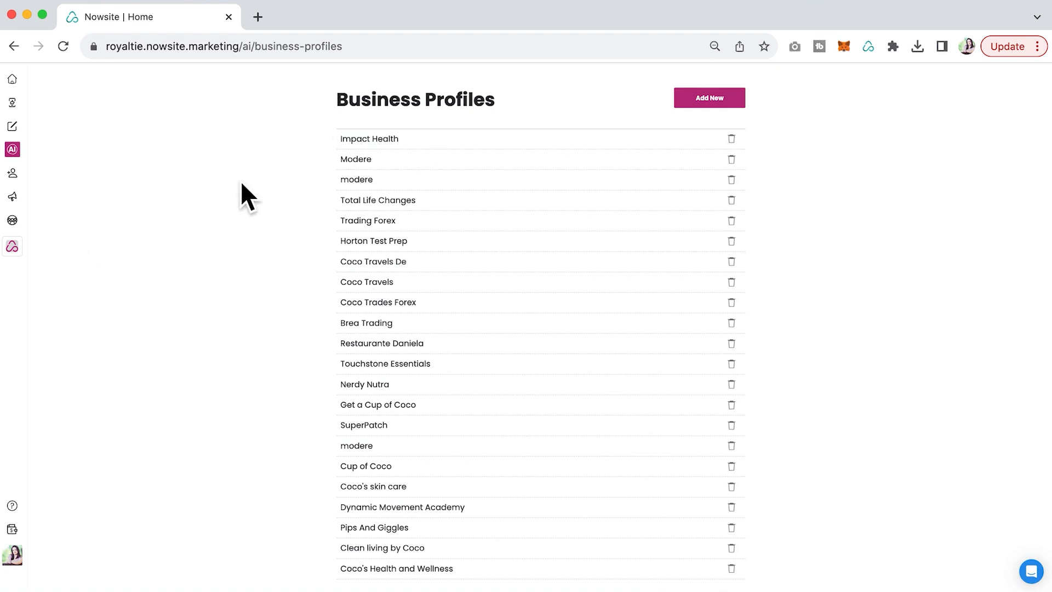
pyautogui.moveTo(601, 52)
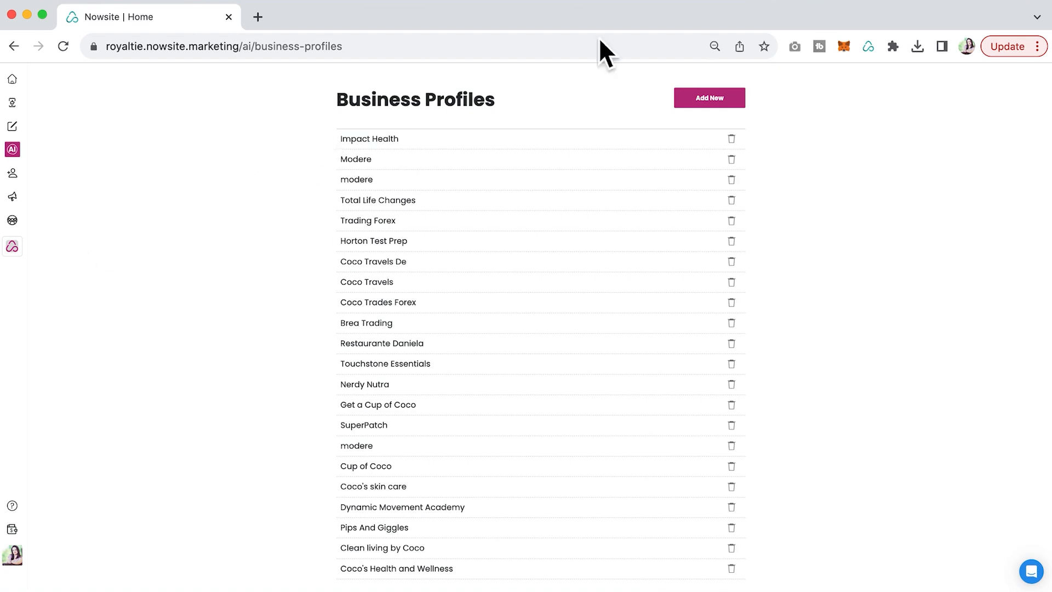
# Start a new business profile and enter 'Healthy Living' as the business name
pyautogui.click(708, 97)
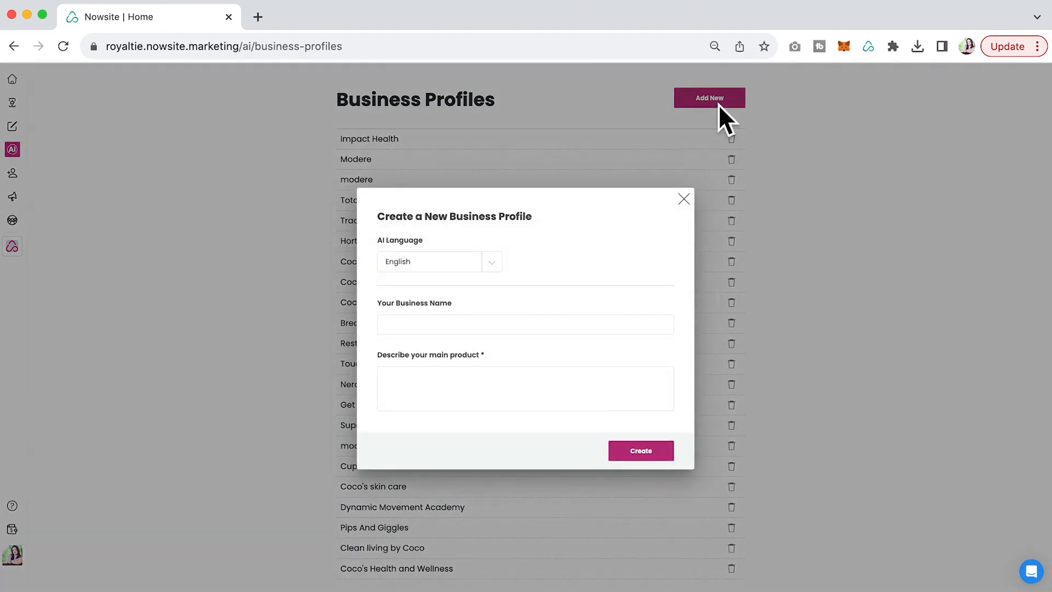
pyautogui.click(526, 324)
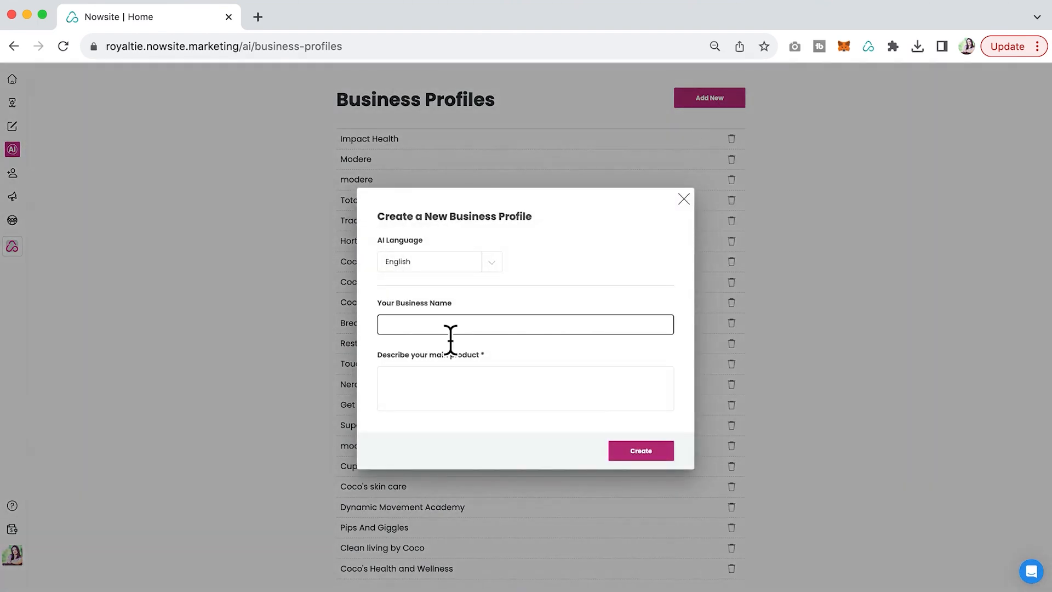
pyautogui.click(525, 323)
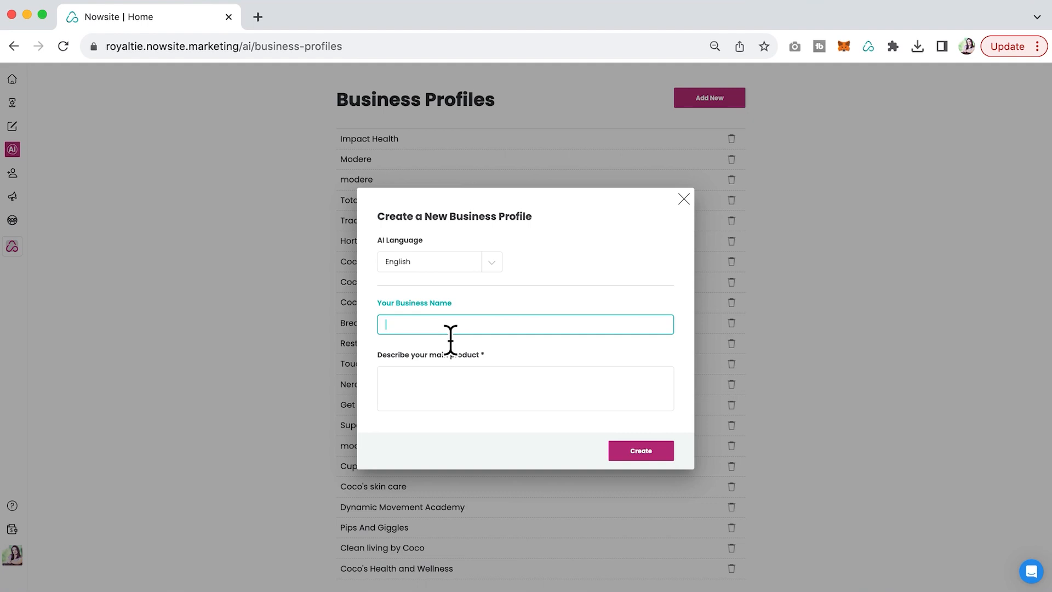
pyautogui.write('Healthy')
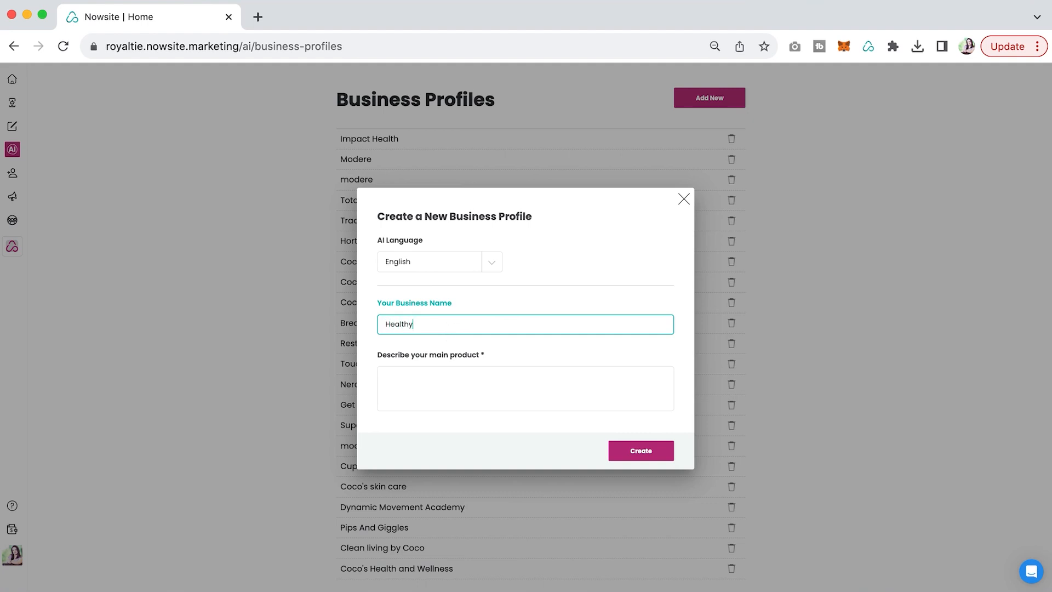
pyautogui.write('Living')
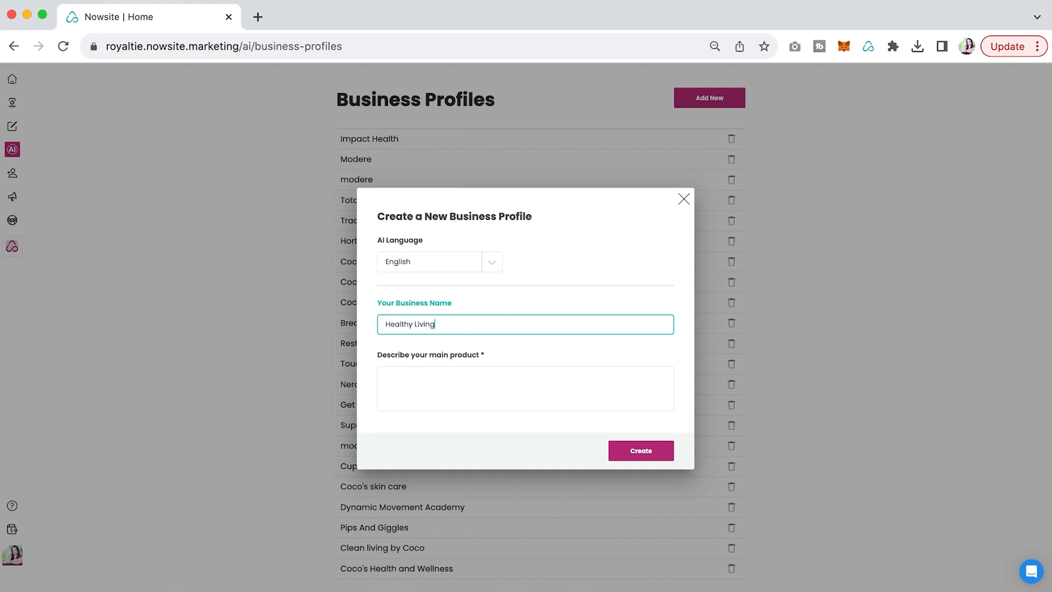
# Describe the main product as 'top quality health products for clean healthy living'
pyautogui.click(525, 388)
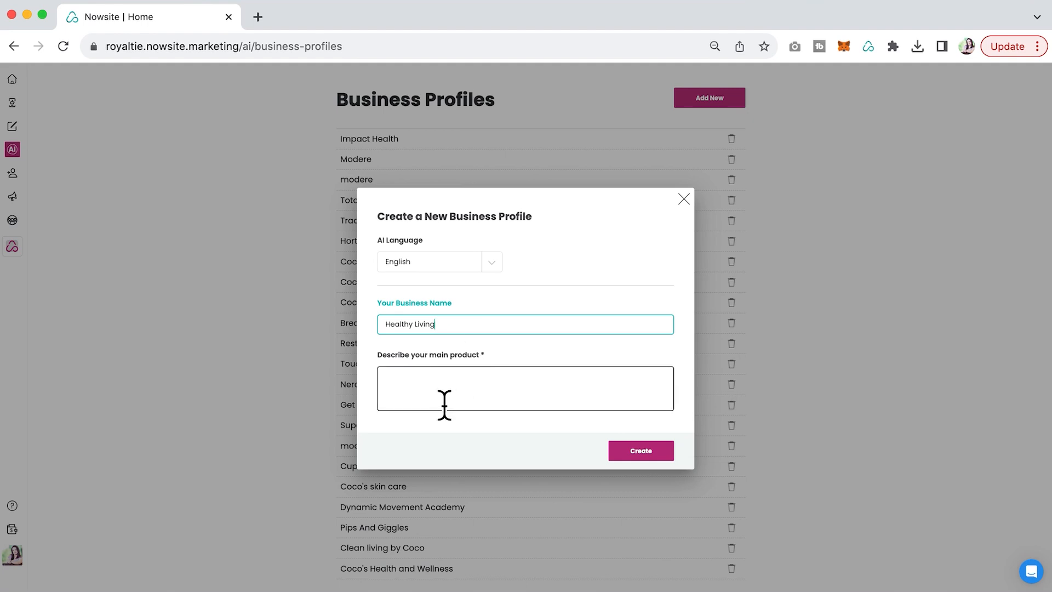
pyautogui.click(524, 388)
pyautogui.write('I share t')
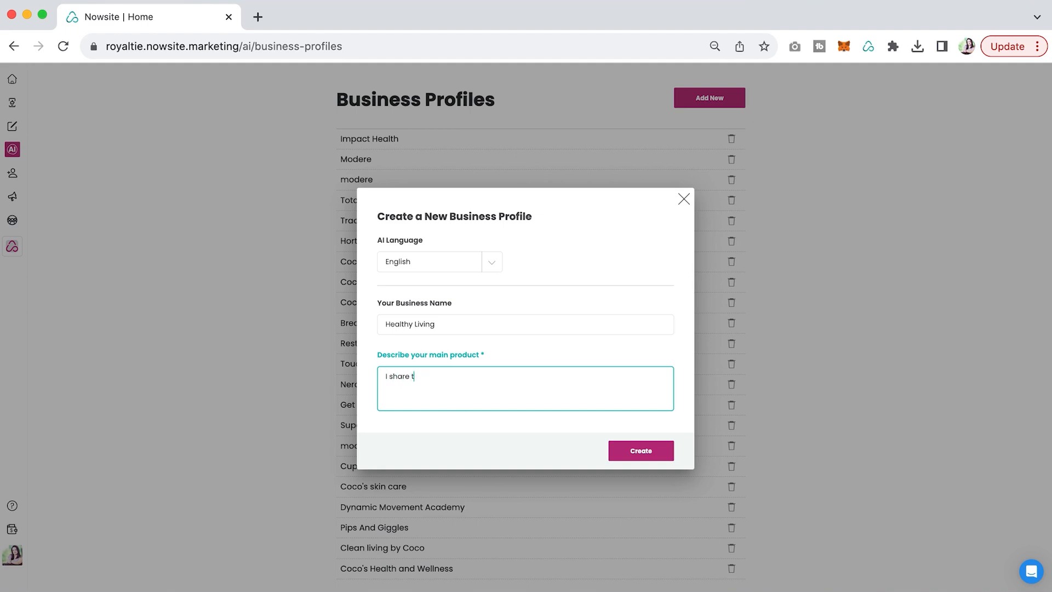
pyautogui.write('op quality')
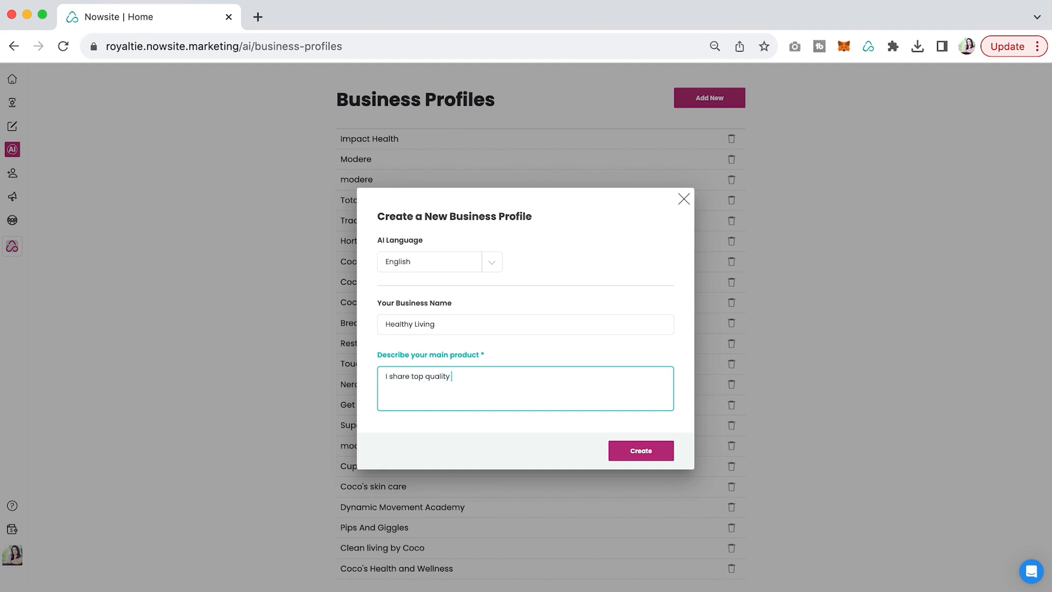
pyautogui.write('health produ')
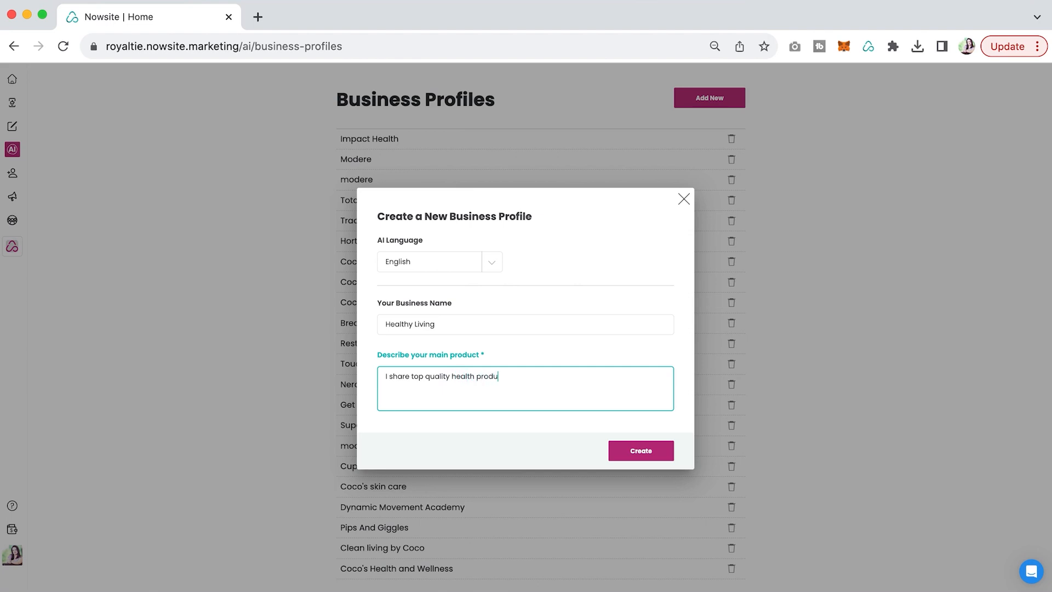
pyautogui.write('cts for clean')
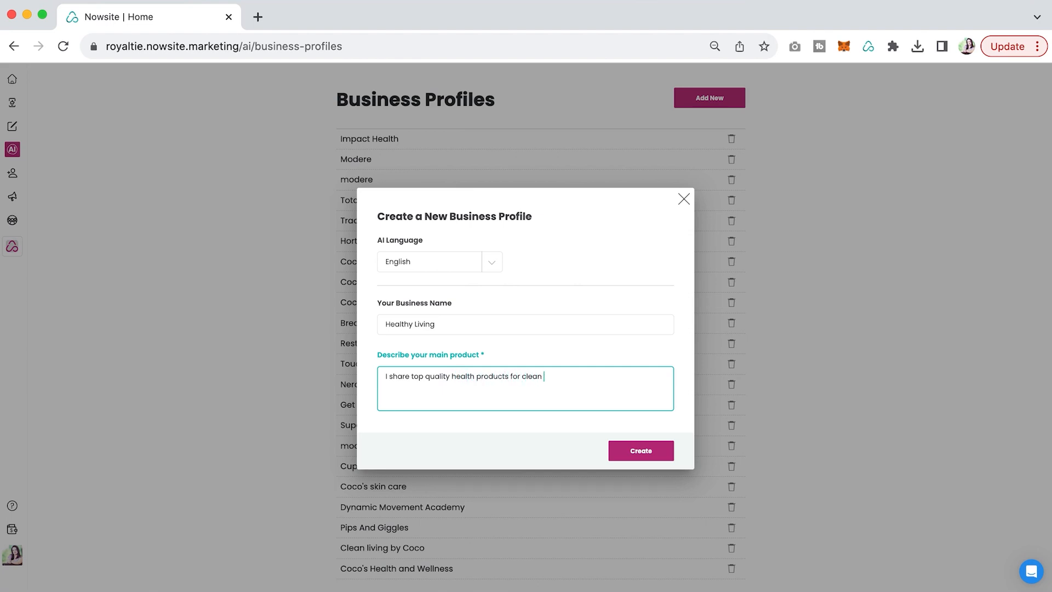
pyautogui.write('healthy living.')
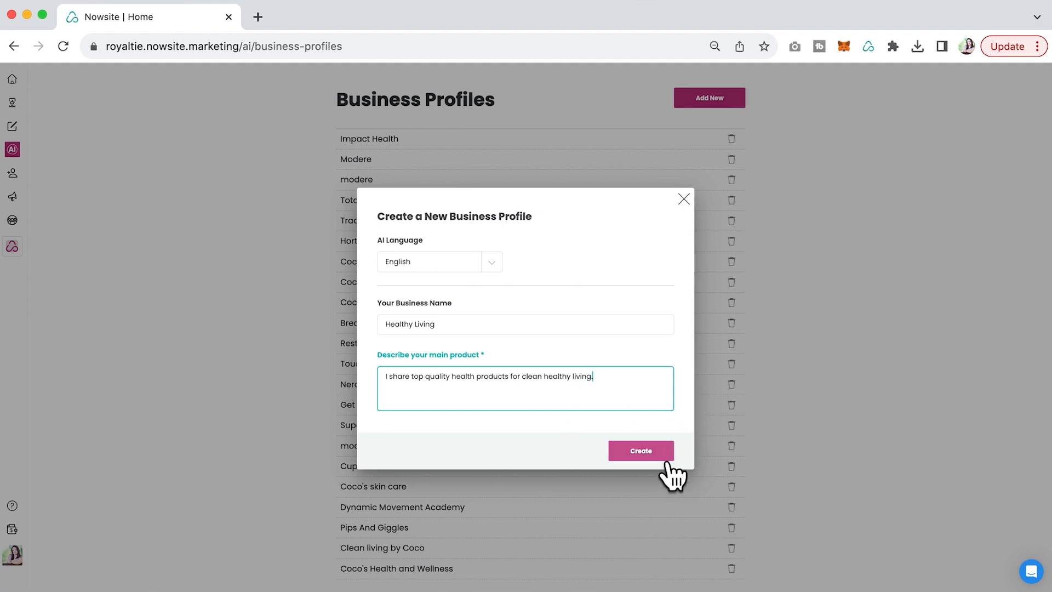
# Create the Healthy Living profile and view its generated description, keywords, fonts and colors
pyautogui.click(640, 450)
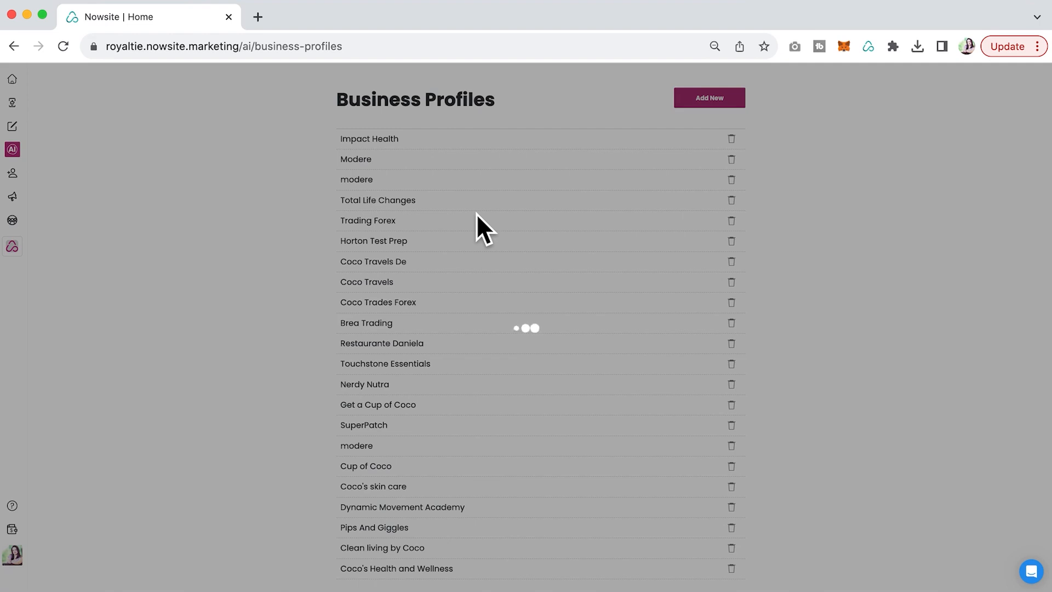
pyautogui.moveTo(493, 329)
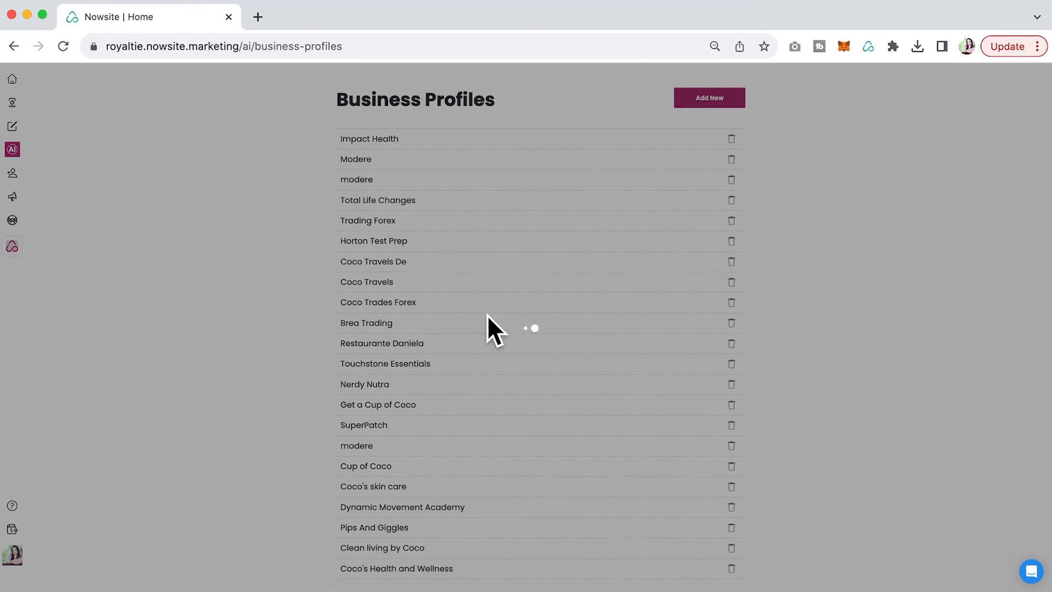
pyautogui.click(367, 322)
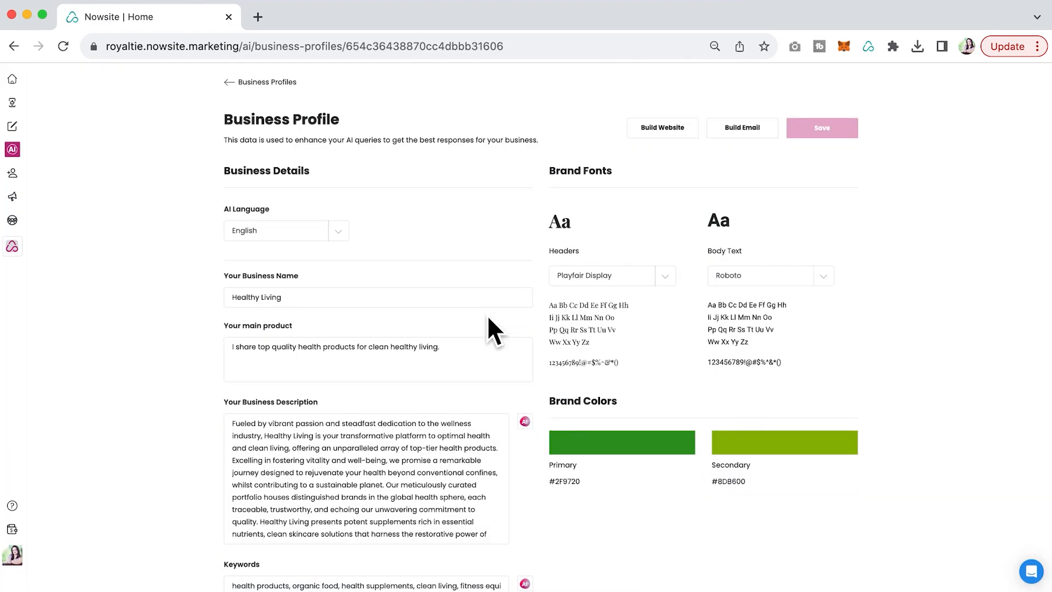
pyautogui.scroll(3)
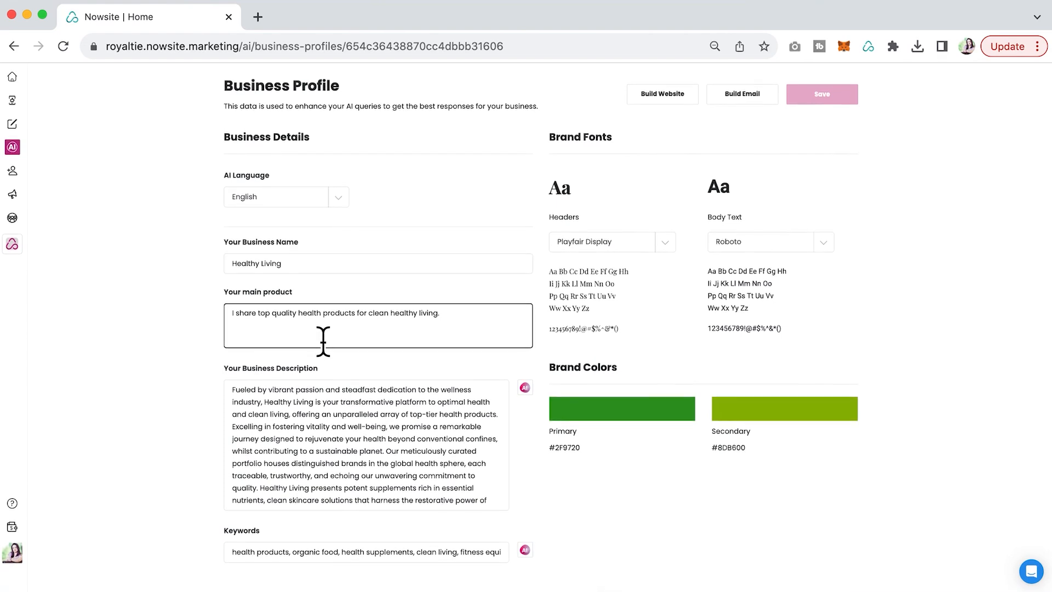
pyautogui.scroll(-3)
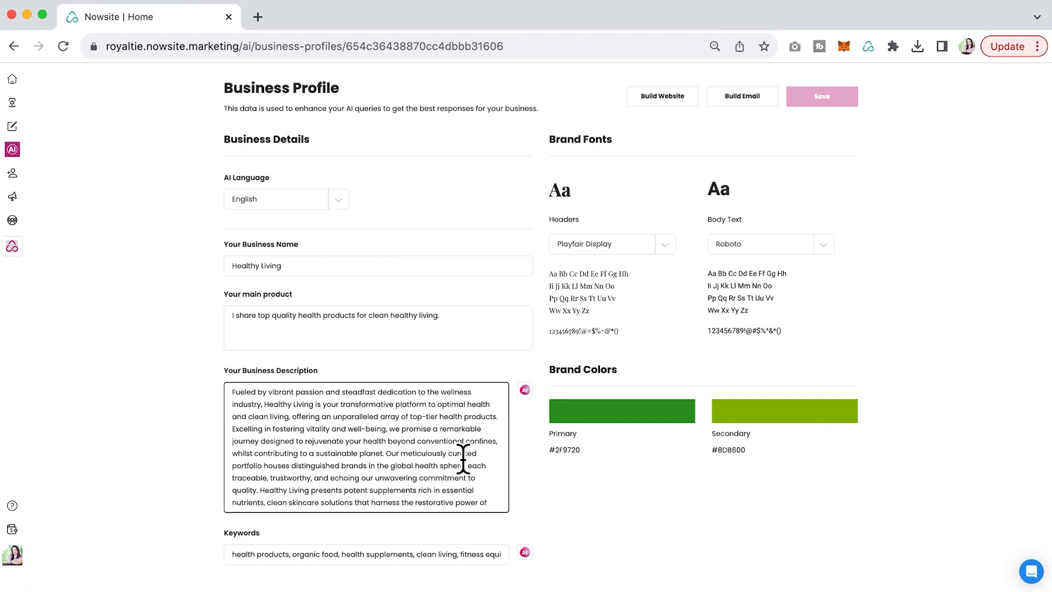
pyautogui.scroll(-3)
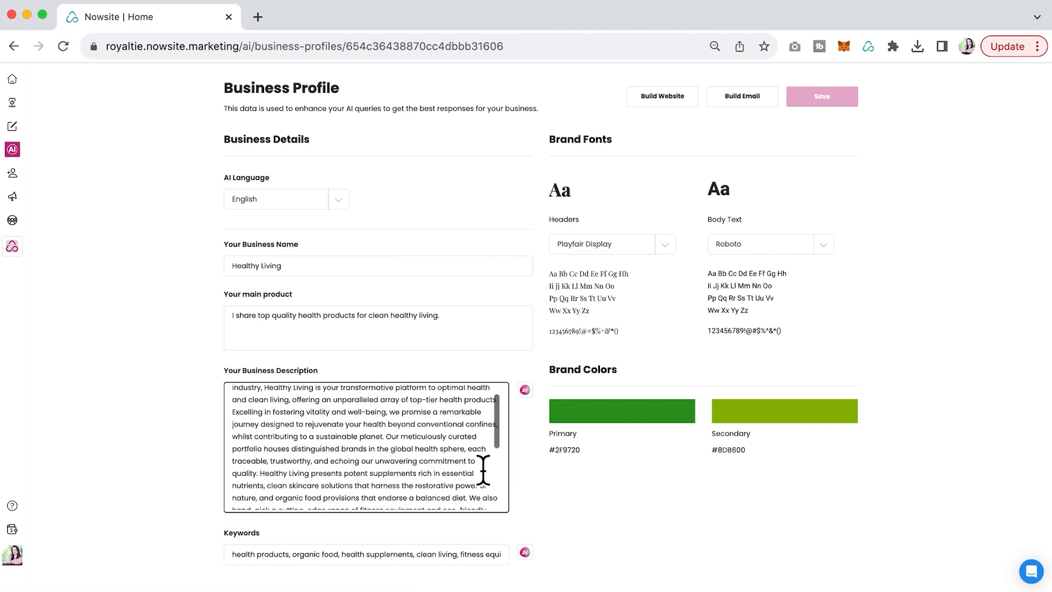
pyautogui.scroll(3)
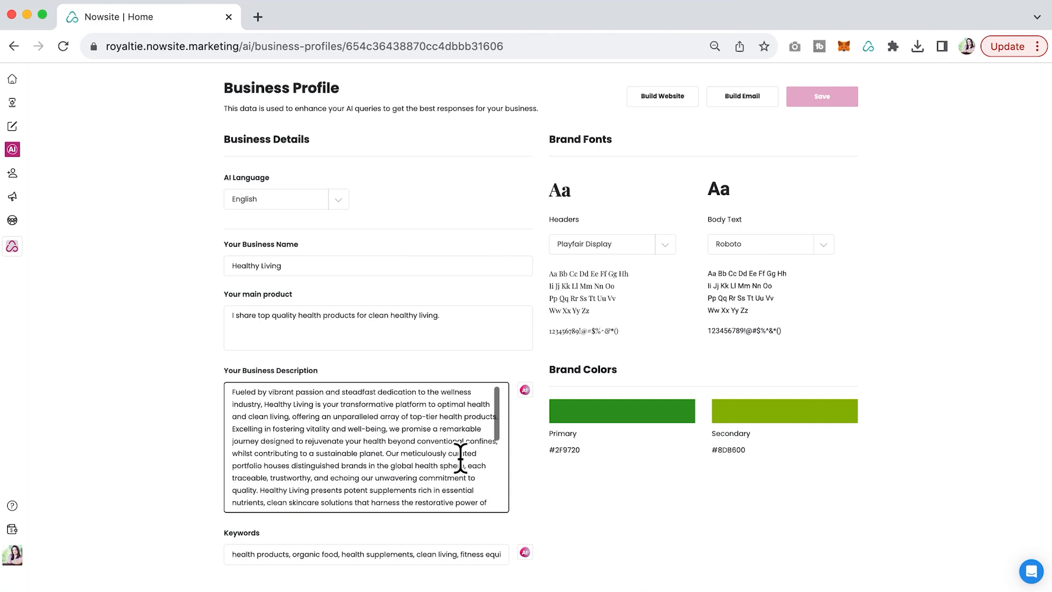
pyautogui.scroll(-3)
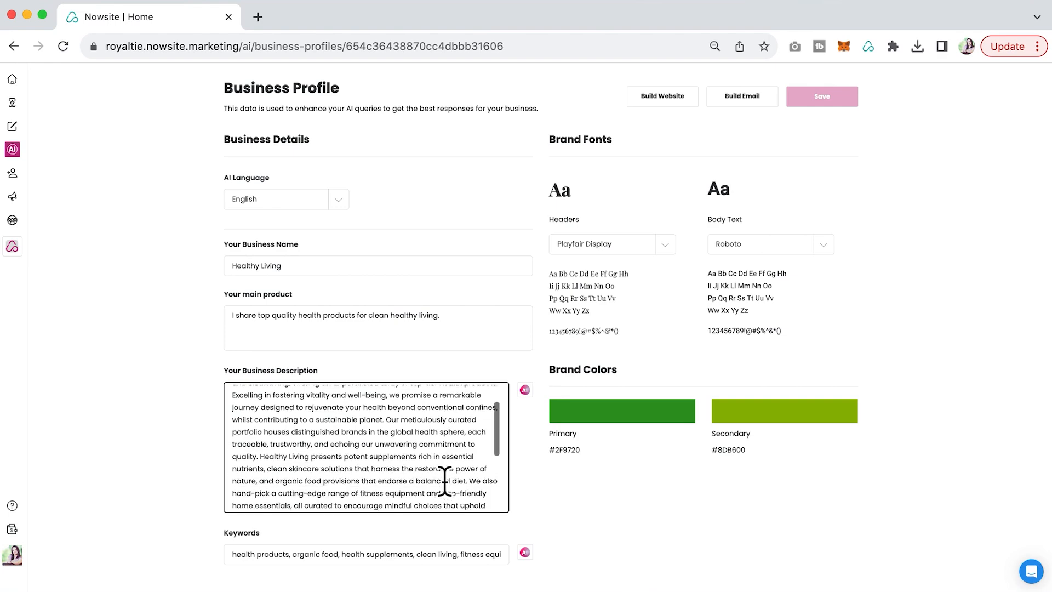
pyautogui.scroll(-3)
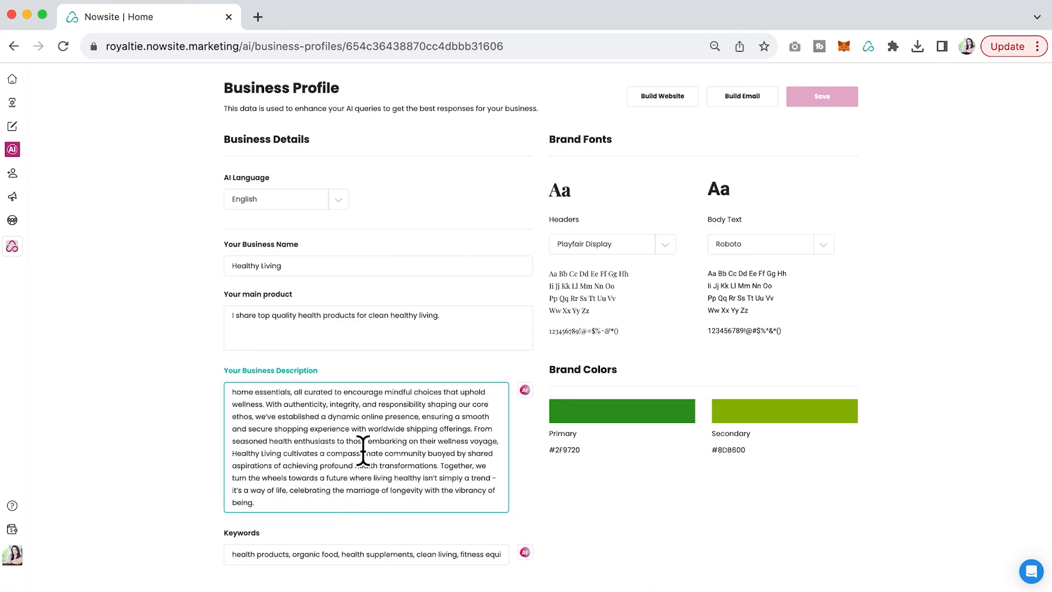
pyautogui.moveTo(355, 500)
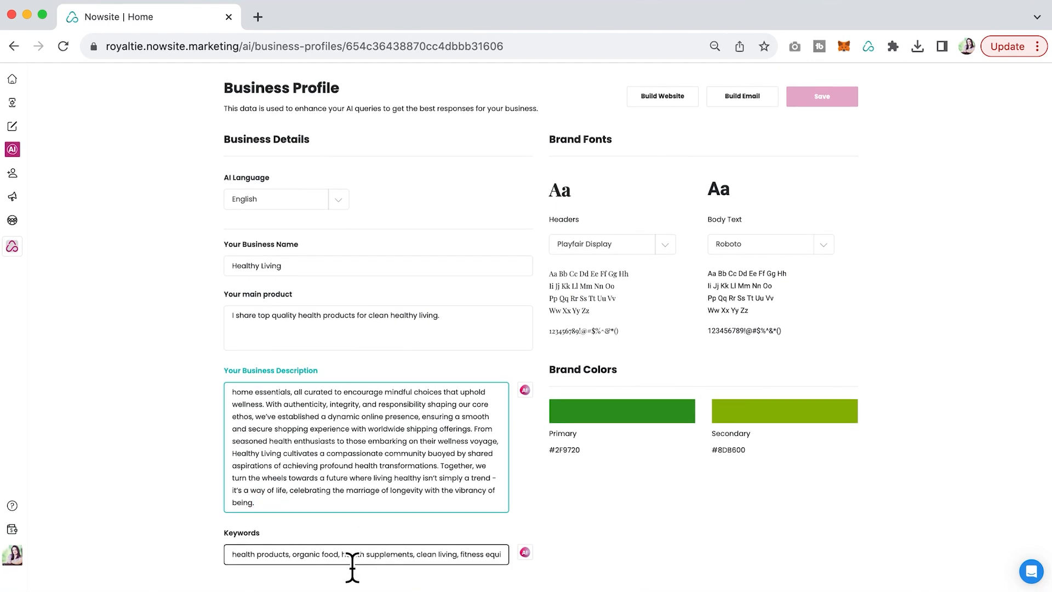
pyautogui.click(620, 410)
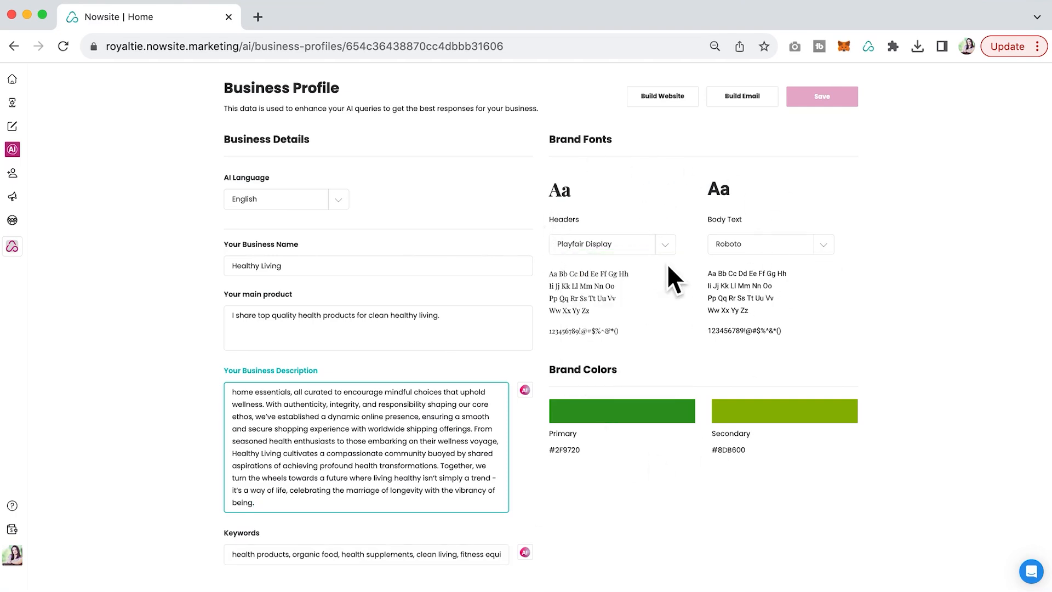
pyautogui.click(783, 410)
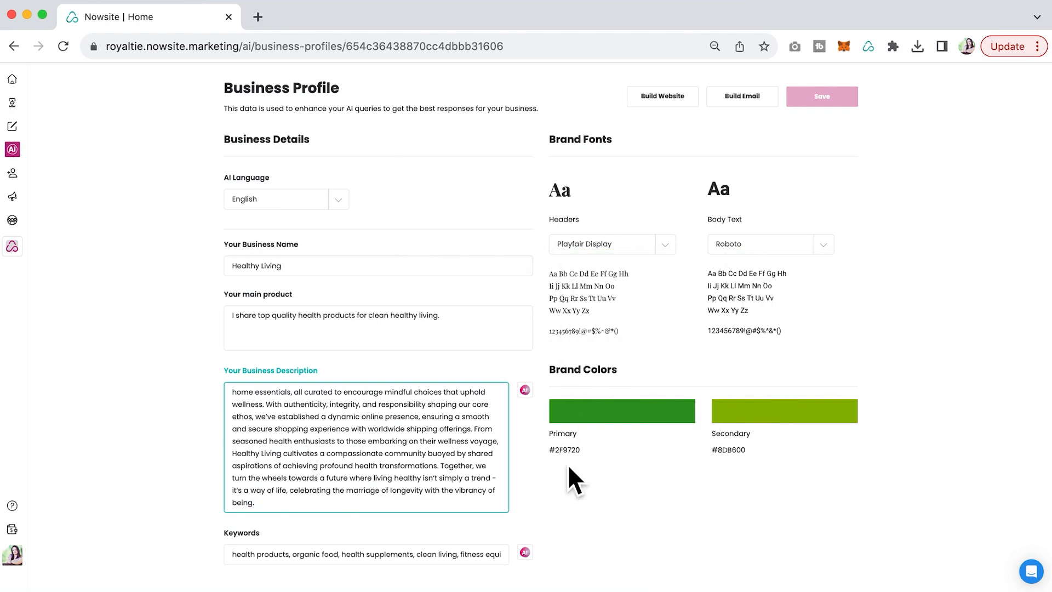
pyautogui.scroll(3)
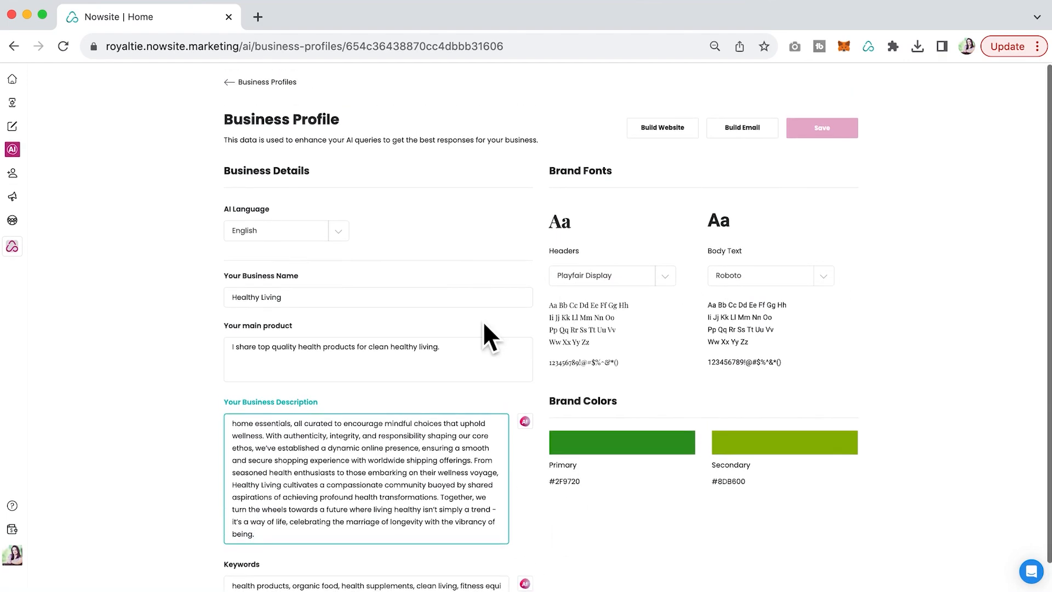
pyautogui.moveTo(556, 198)
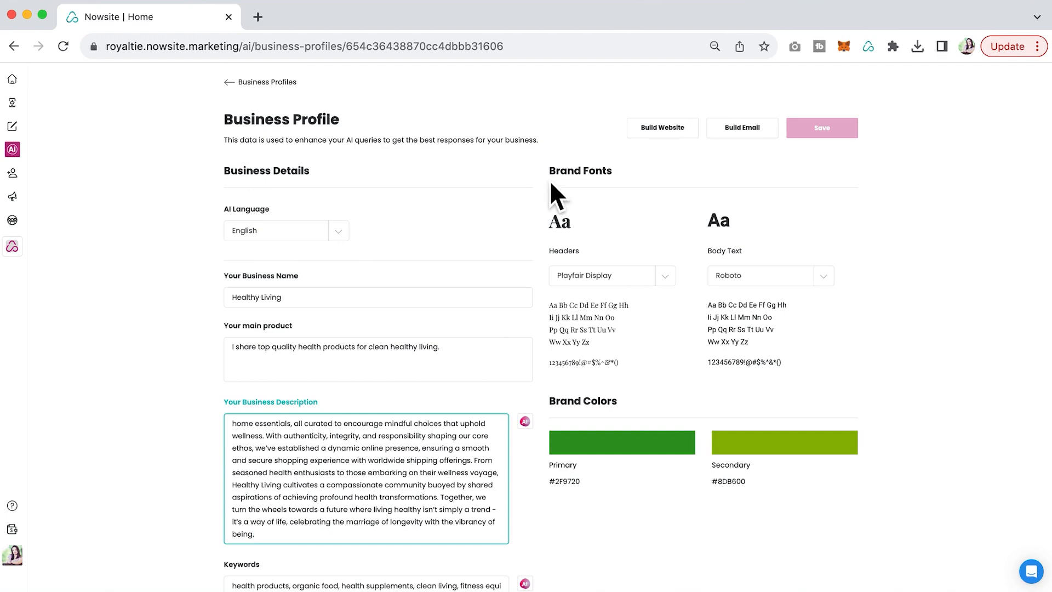
# Start a new AI website named 'Healthy Living' with URL slug 'healthylivingdemo'
pyautogui.click(661, 128)
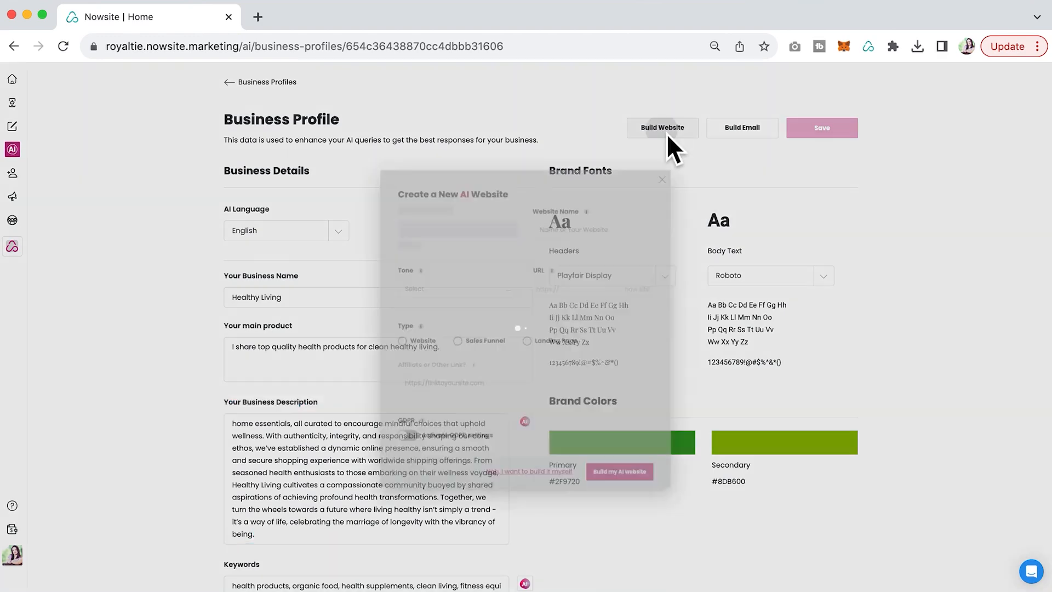
pyautogui.click(661, 128)
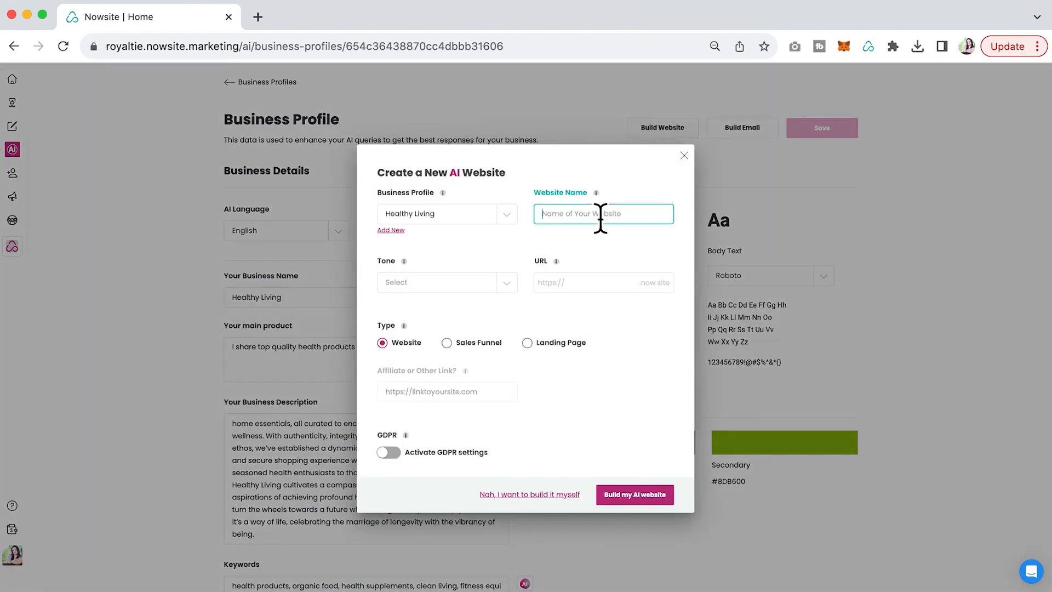
pyautogui.write('Healthy')
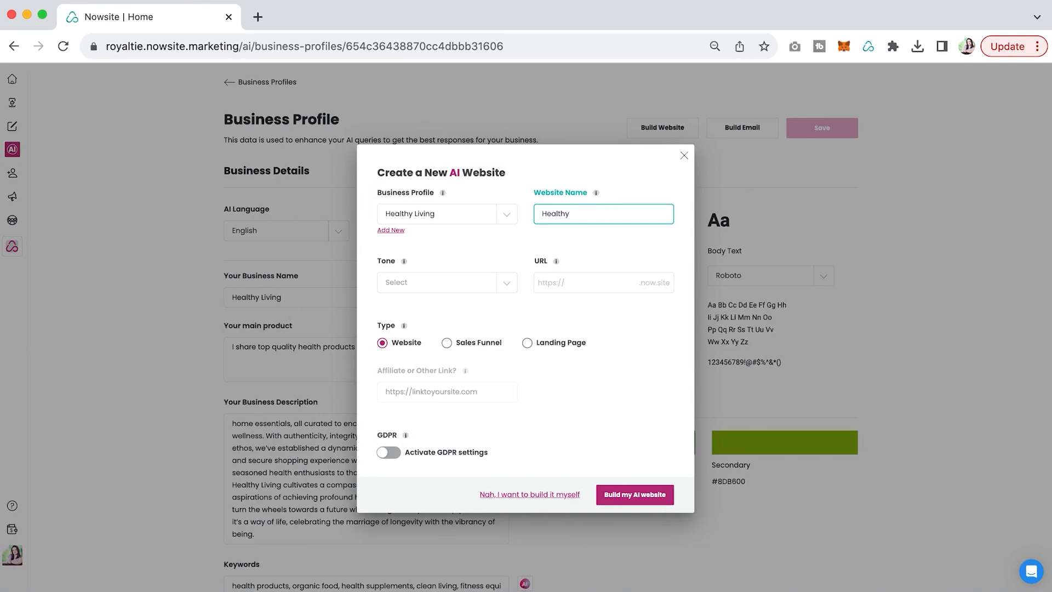
pyautogui.write('Living')
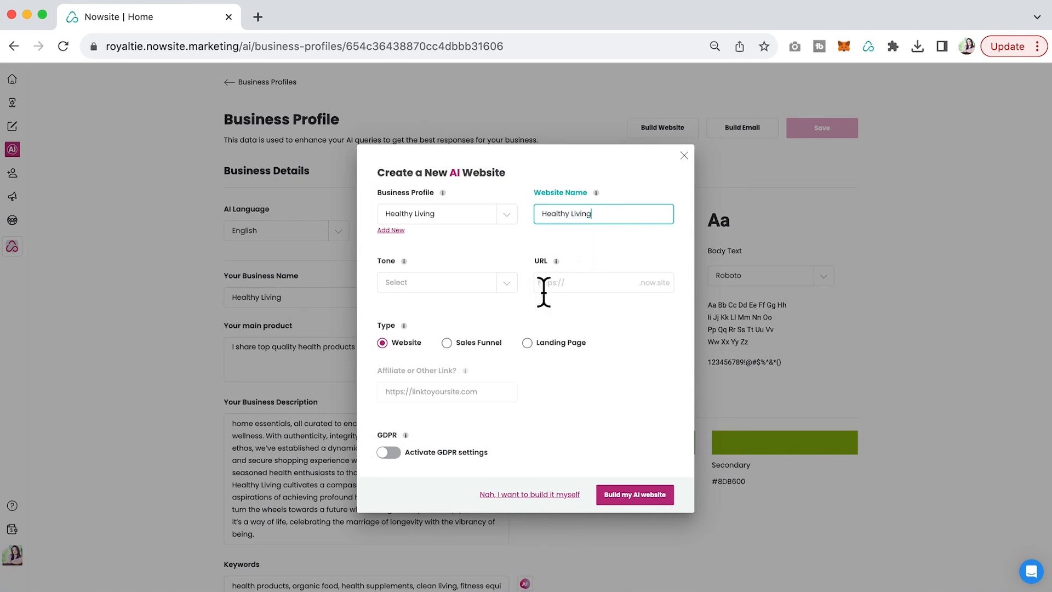
pyautogui.moveTo(580, 287)
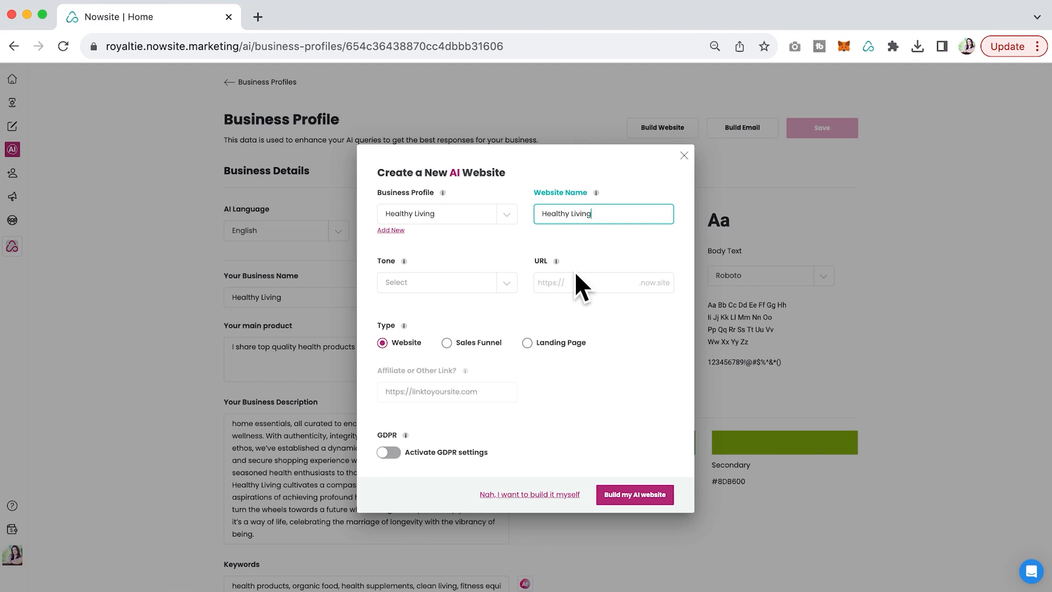
pyautogui.click(601, 282)
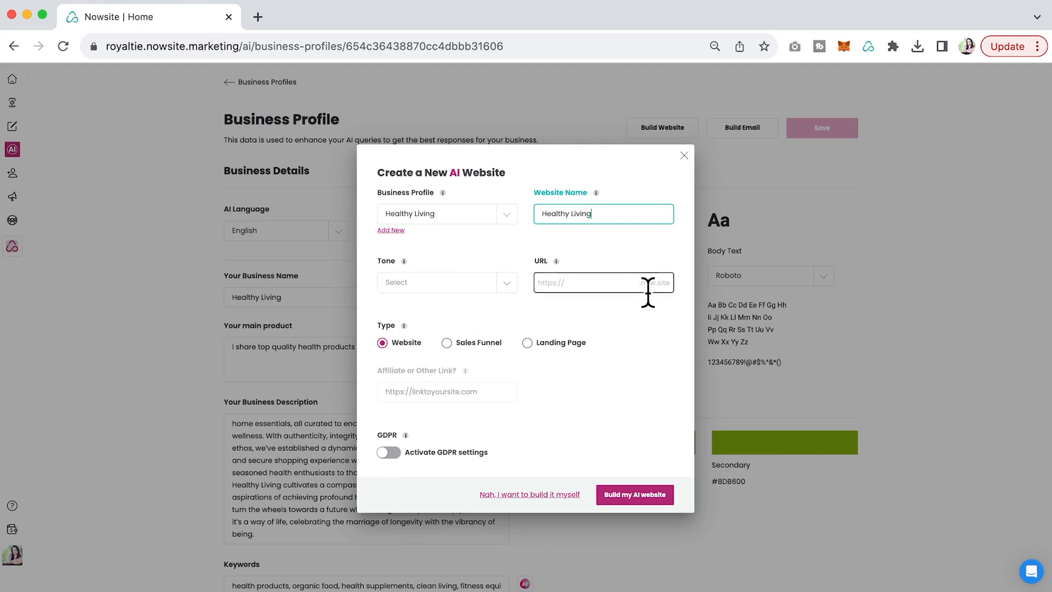
pyautogui.write('healthy')
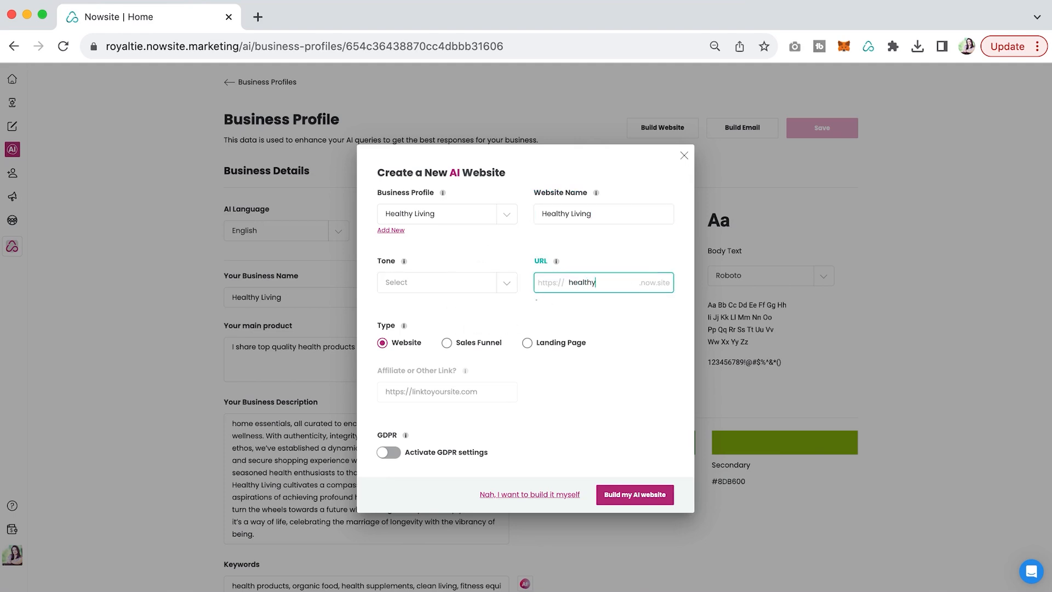
pyautogui.write('livingdemococo')
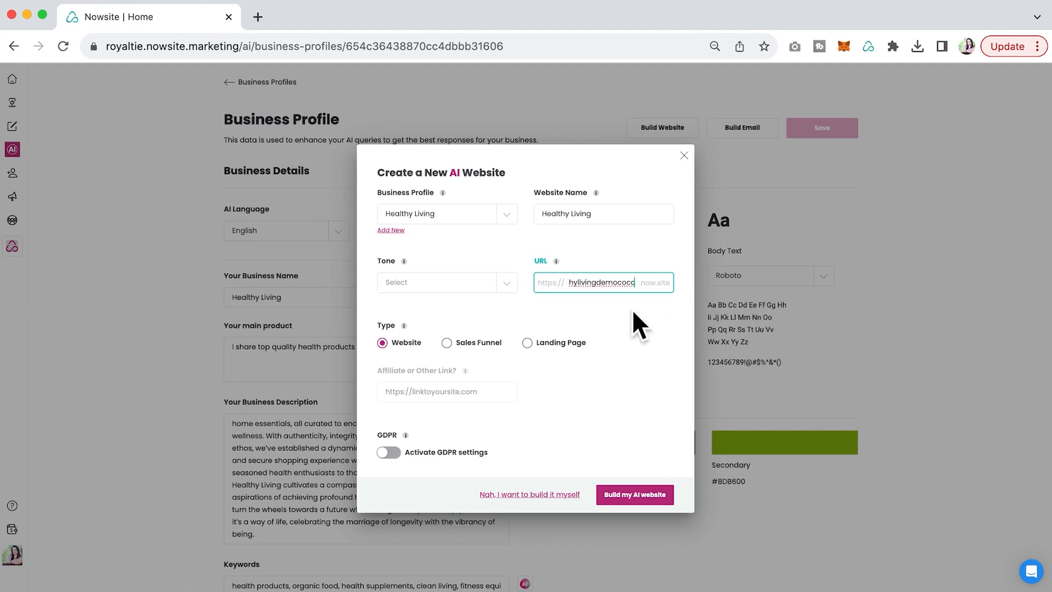
pyautogui.moveTo(415, 372)
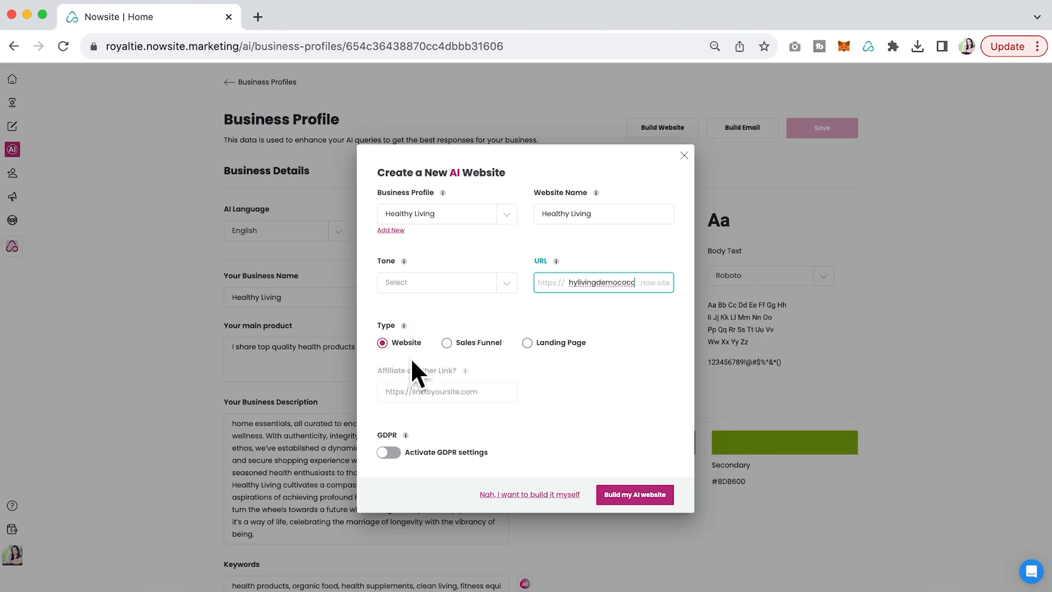
pyautogui.moveTo(544, 328)
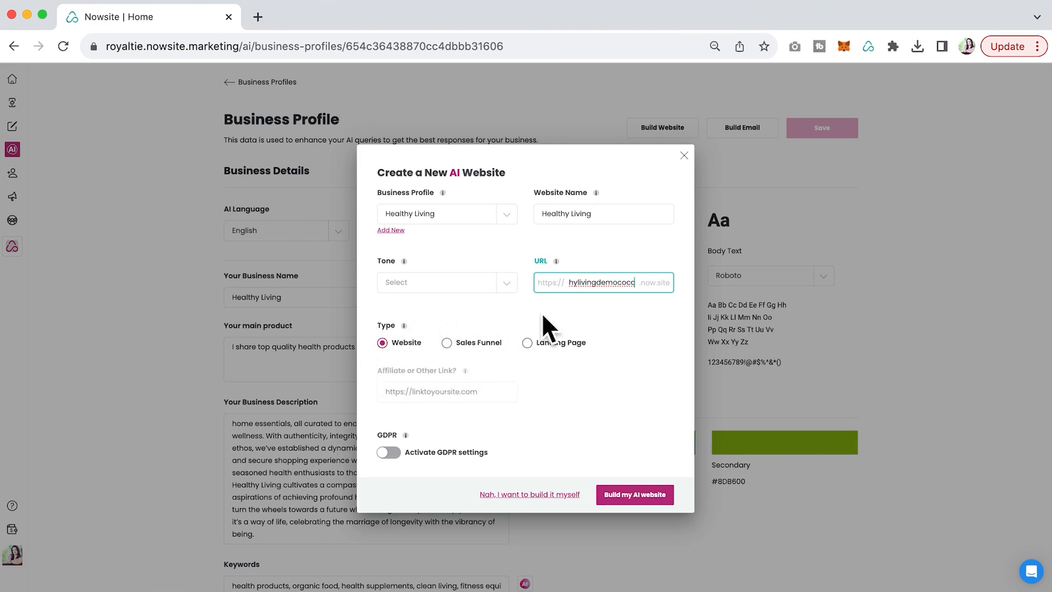
pyautogui.moveTo(526, 404)
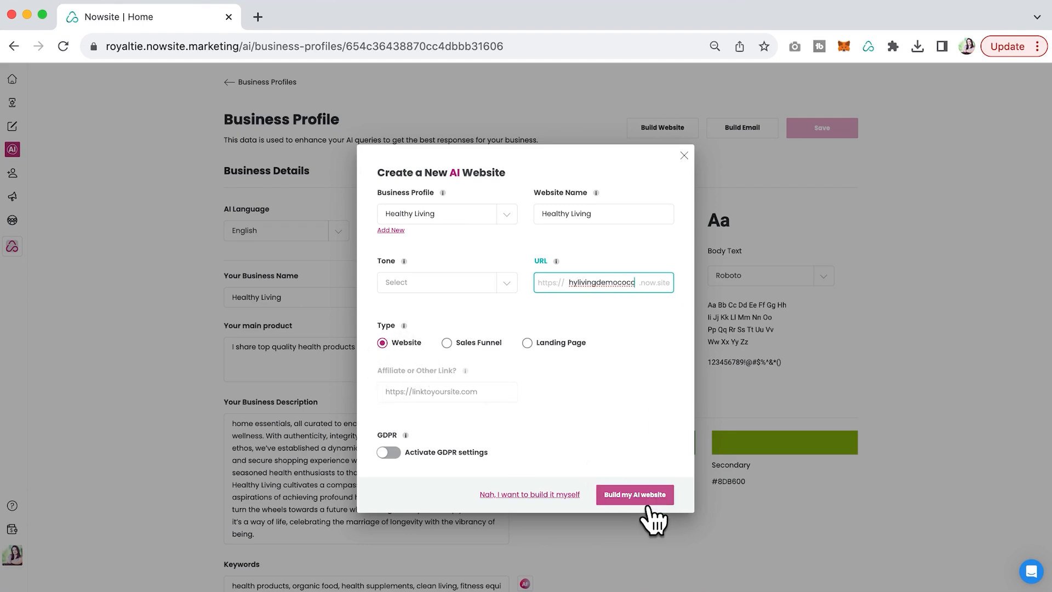
pyautogui.click(633, 494)
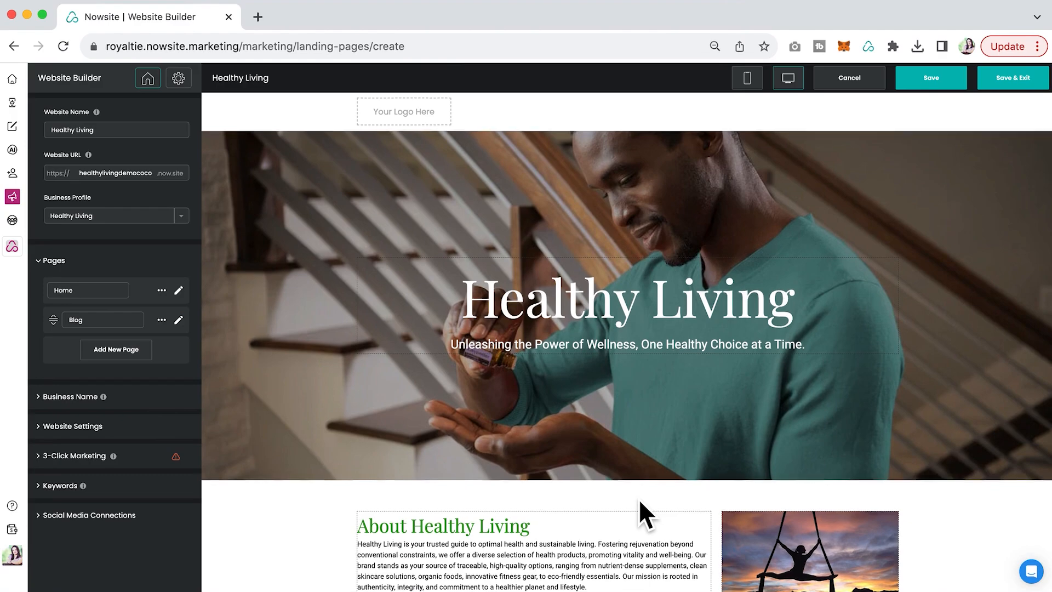
# Save the generated Healthy Living website and open its live preview
pyautogui.scroll(-3)
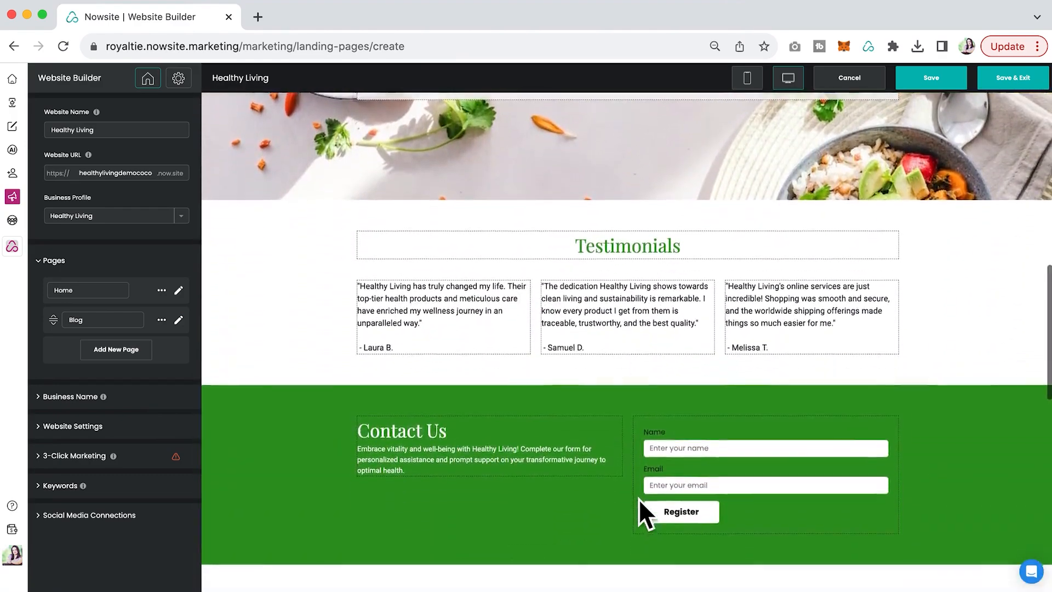
pyautogui.scroll(3)
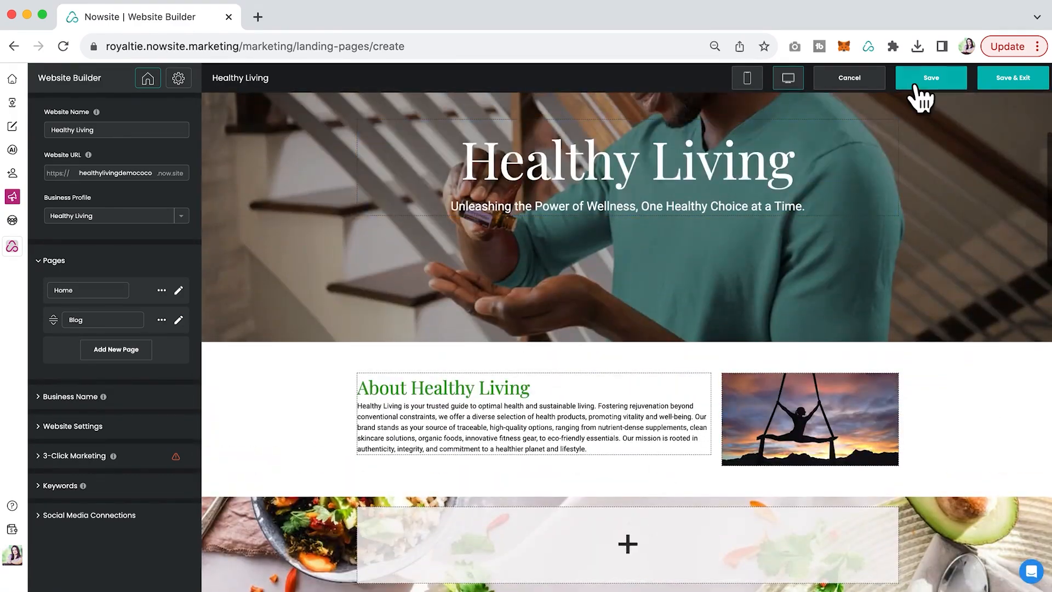
pyautogui.click(930, 77)
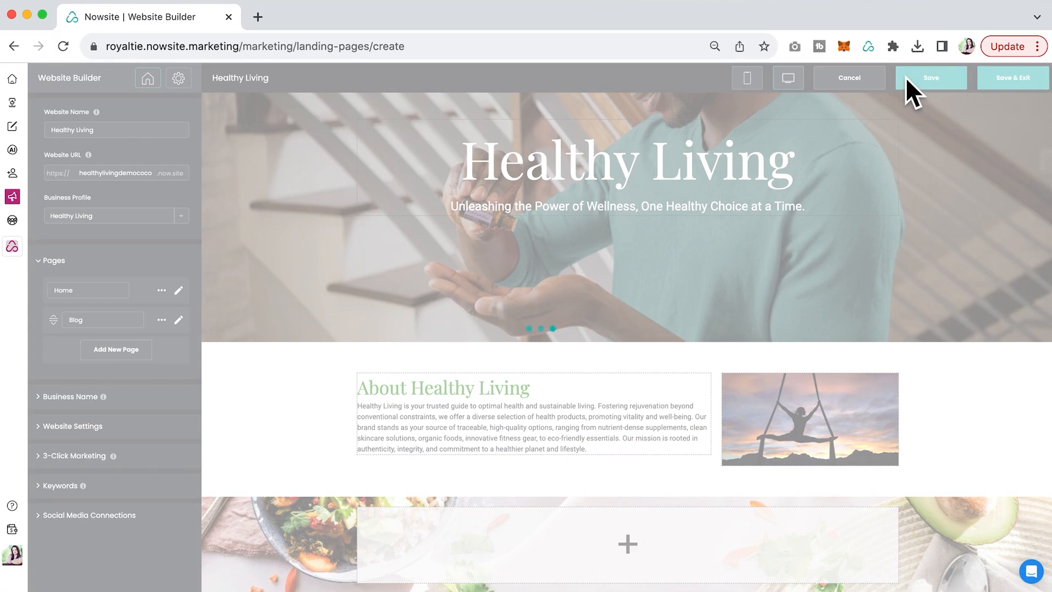
pyautogui.click(930, 78)
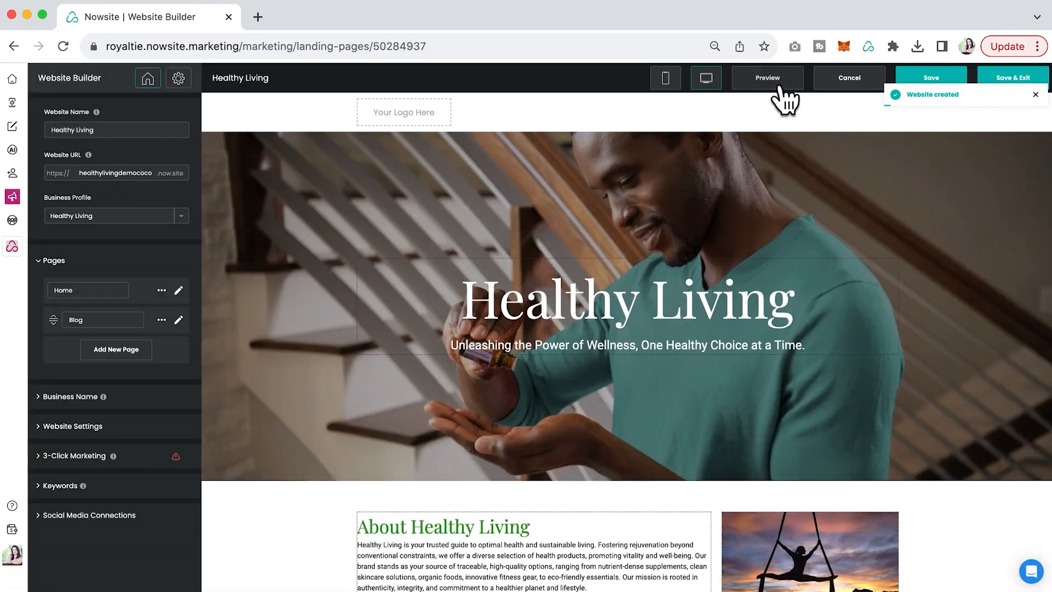
pyautogui.click(767, 77)
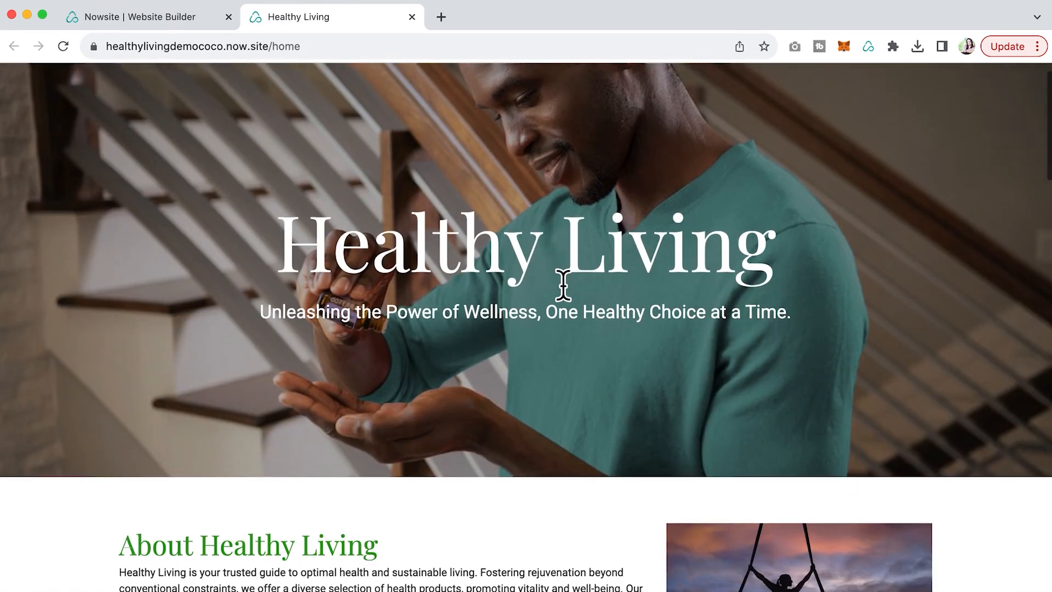
# Scroll through the live site's About, Contact, Services and Team sections, then return to the builder
pyautogui.scroll(-3)
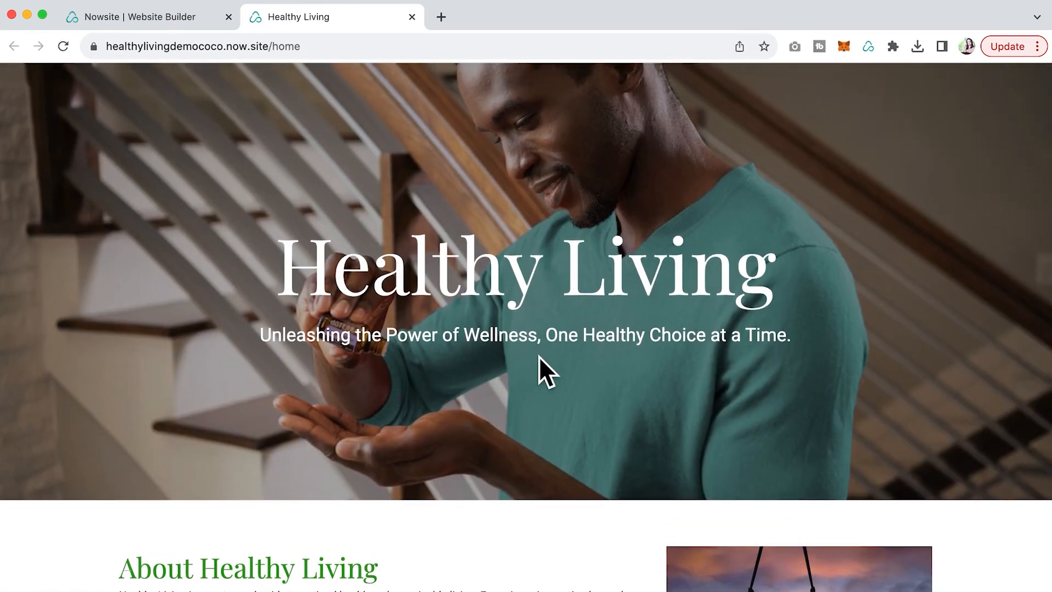
pyautogui.scroll(-3)
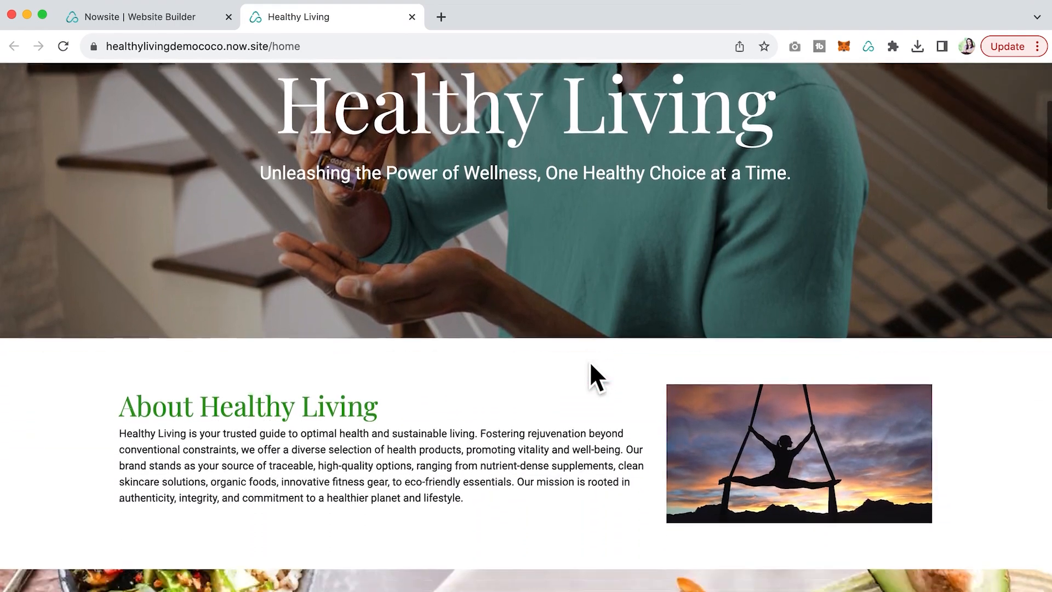
pyautogui.scroll(-3)
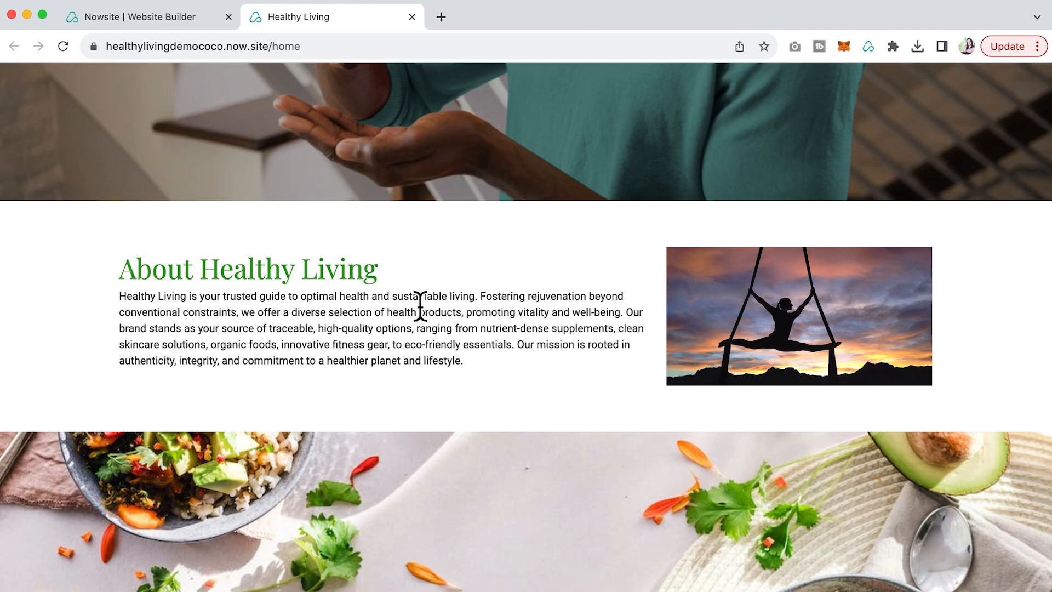
pyautogui.scroll(-3)
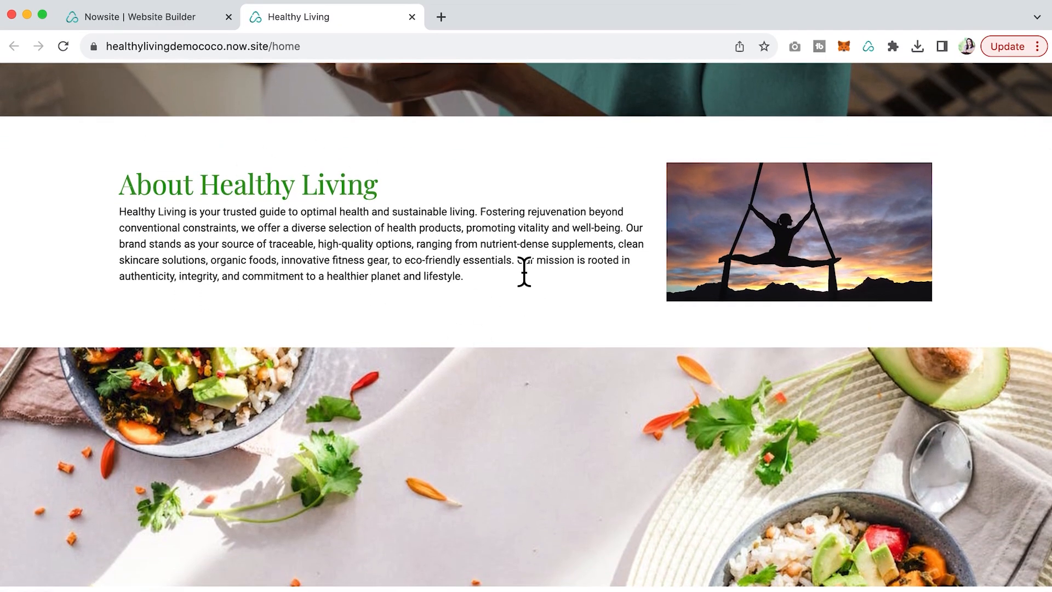
pyautogui.scroll(-3)
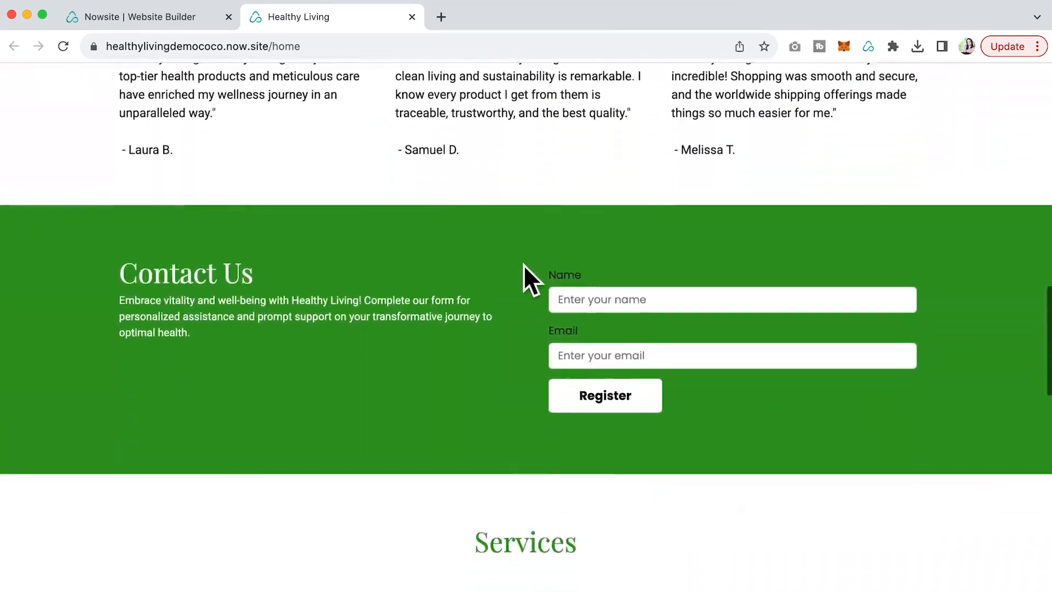
pyautogui.scroll(-3)
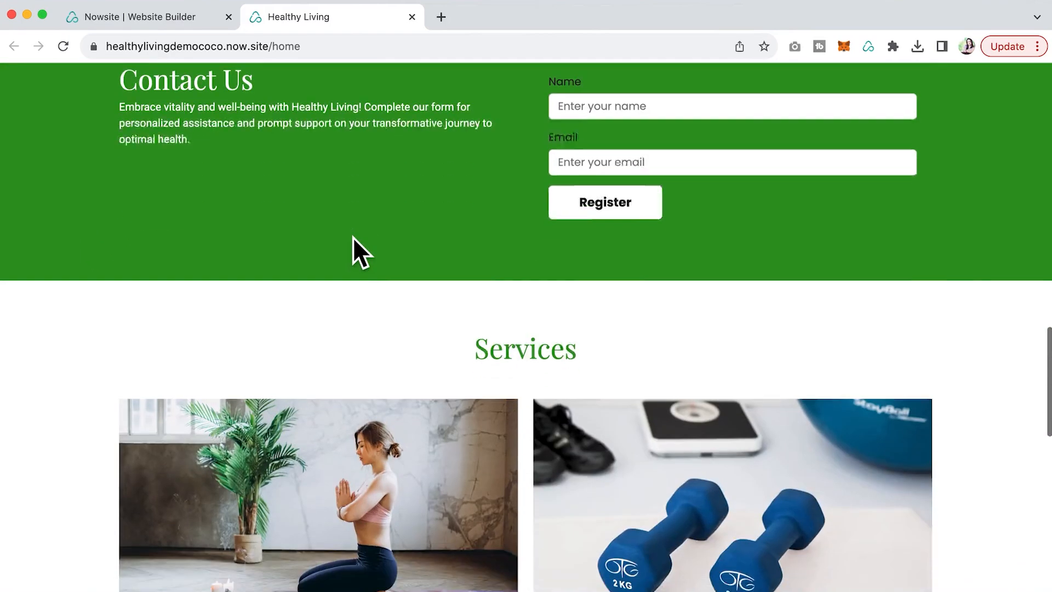
pyautogui.scroll(-3)
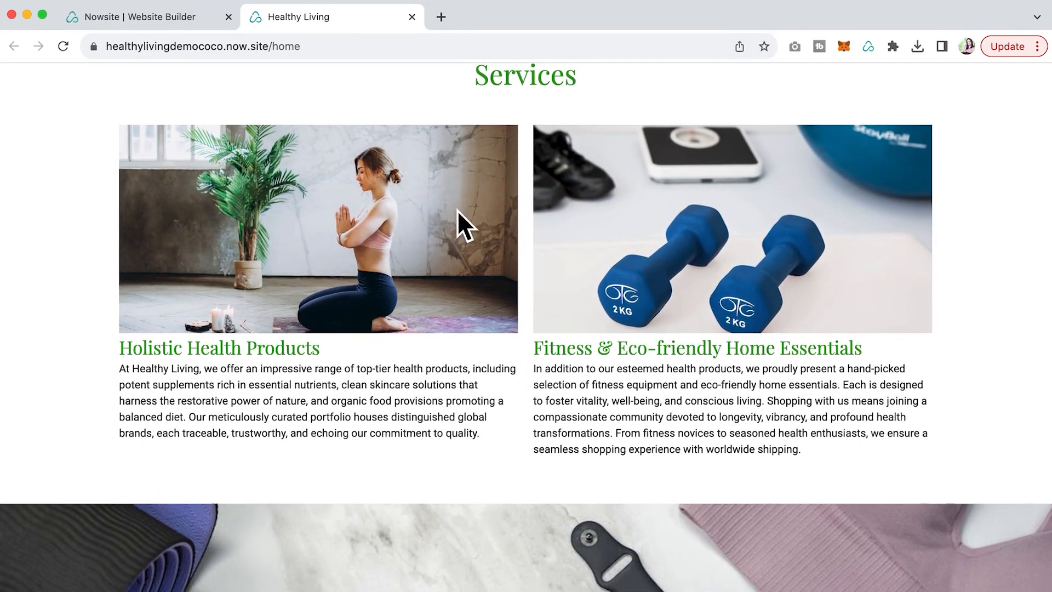
pyautogui.scroll(-3)
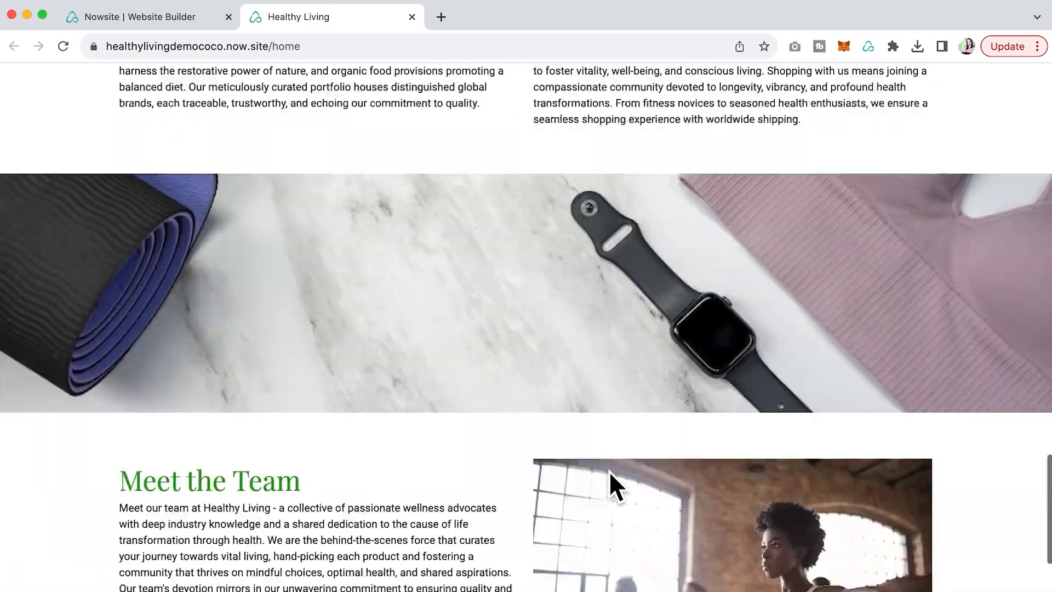
pyautogui.scroll(3)
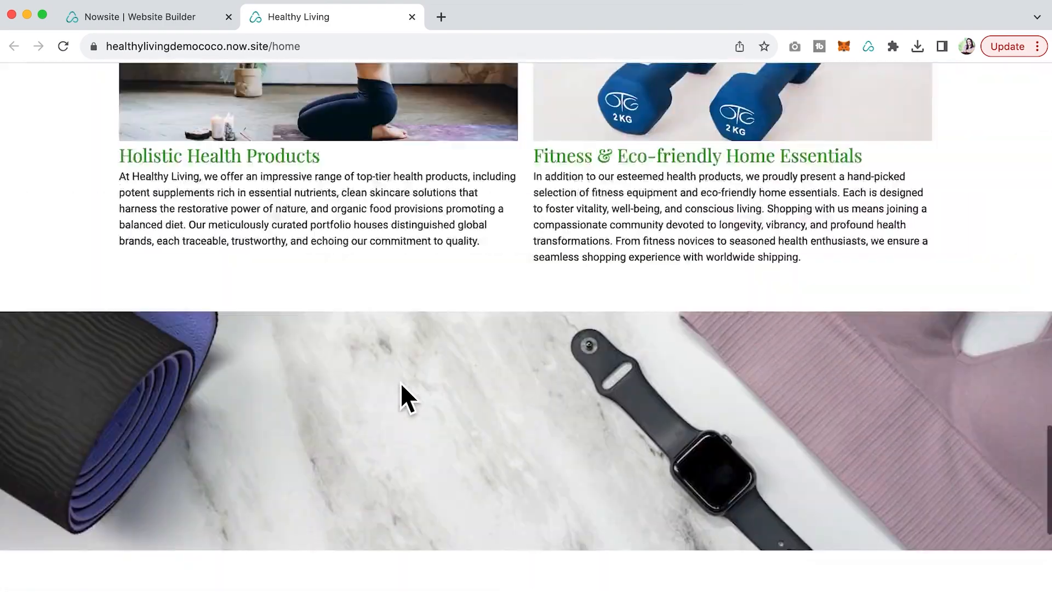
pyautogui.click(141, 17)
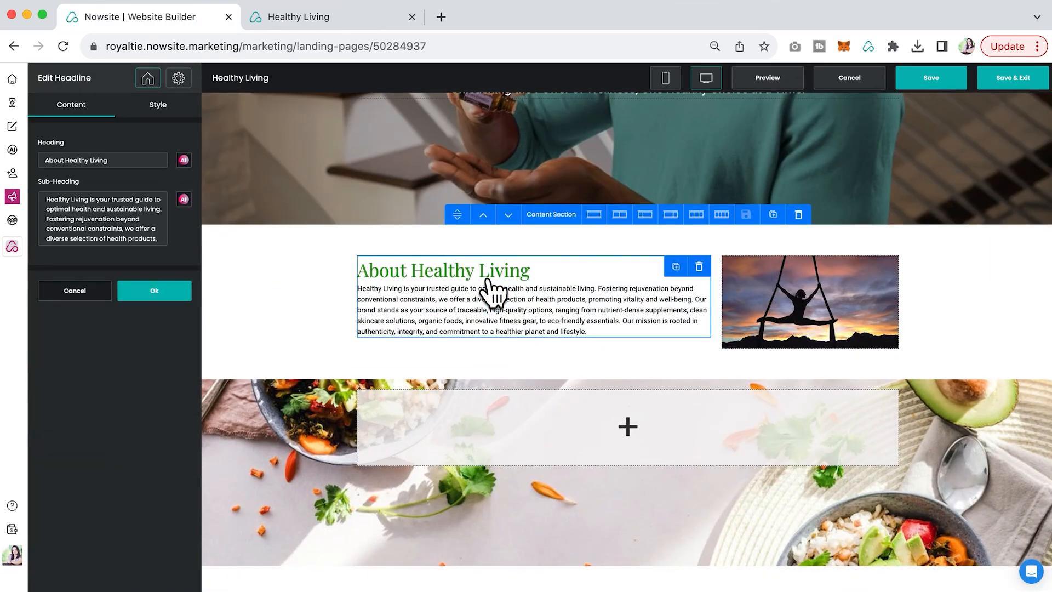
# Inspect the aerial silks photo settings and the empty section's addable elements, without changes
pyautogui.scroll(-3)
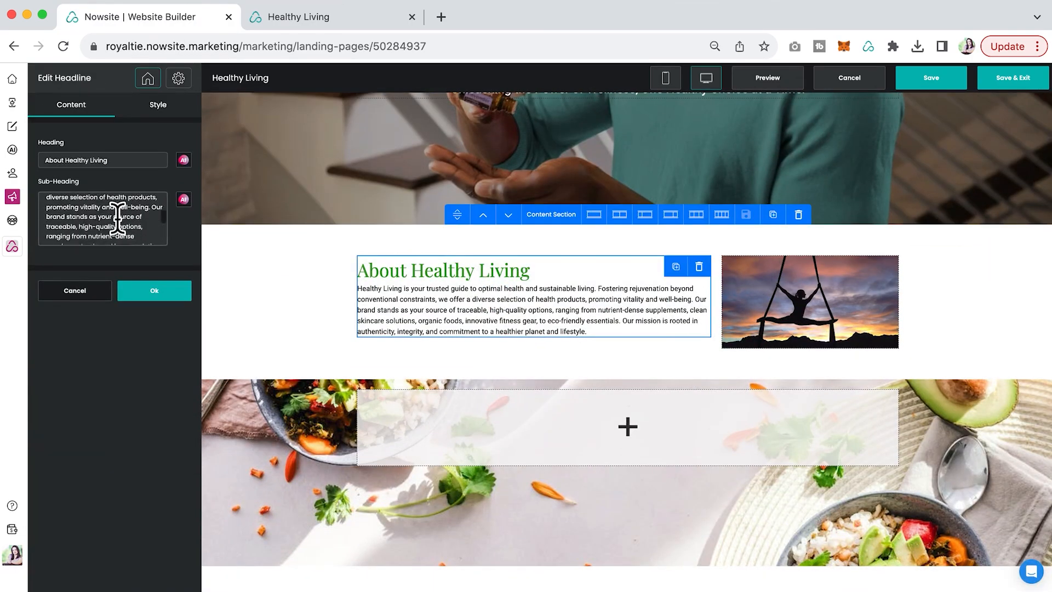
pyautogui.click(74, 291)
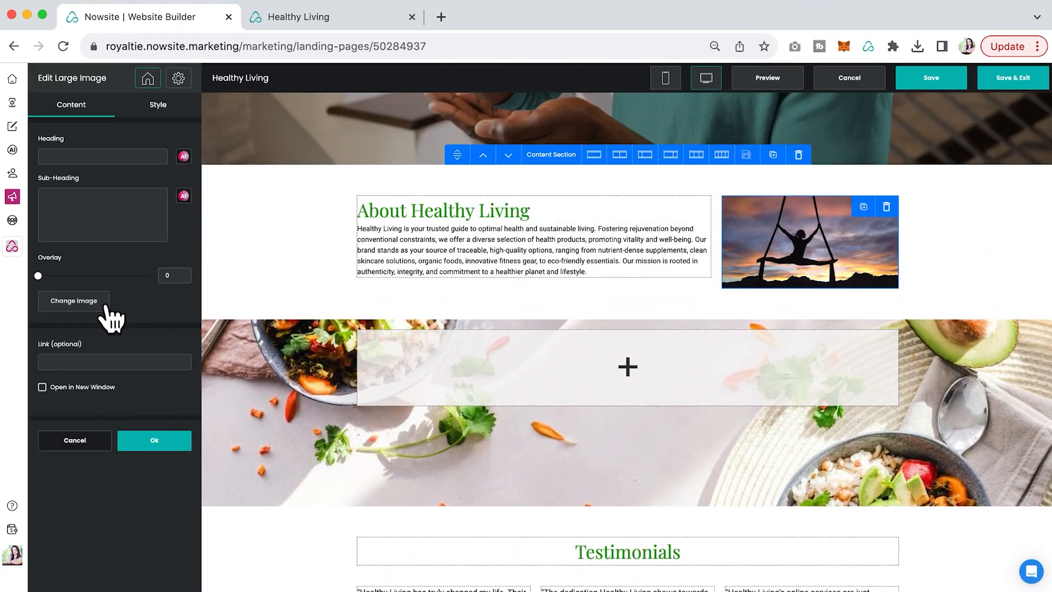
pyautogui.click(74, 440)
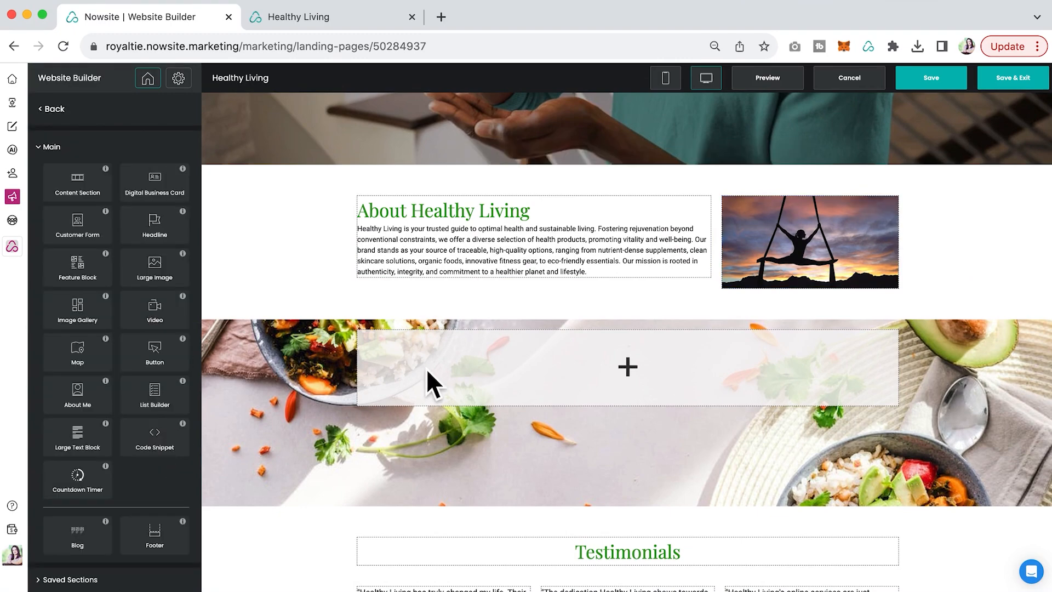
pyautogui.scroll(3)
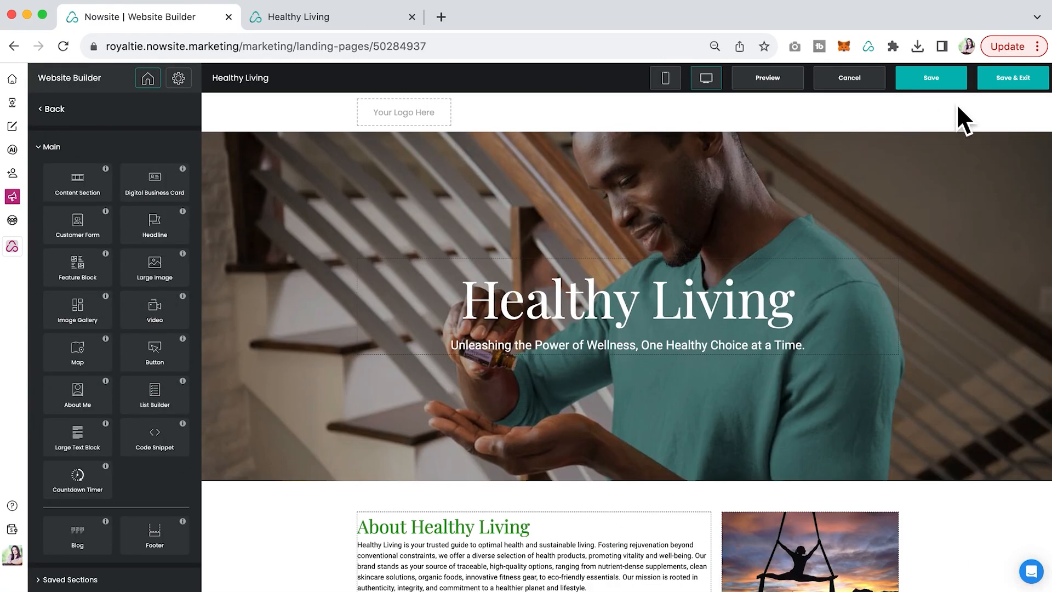